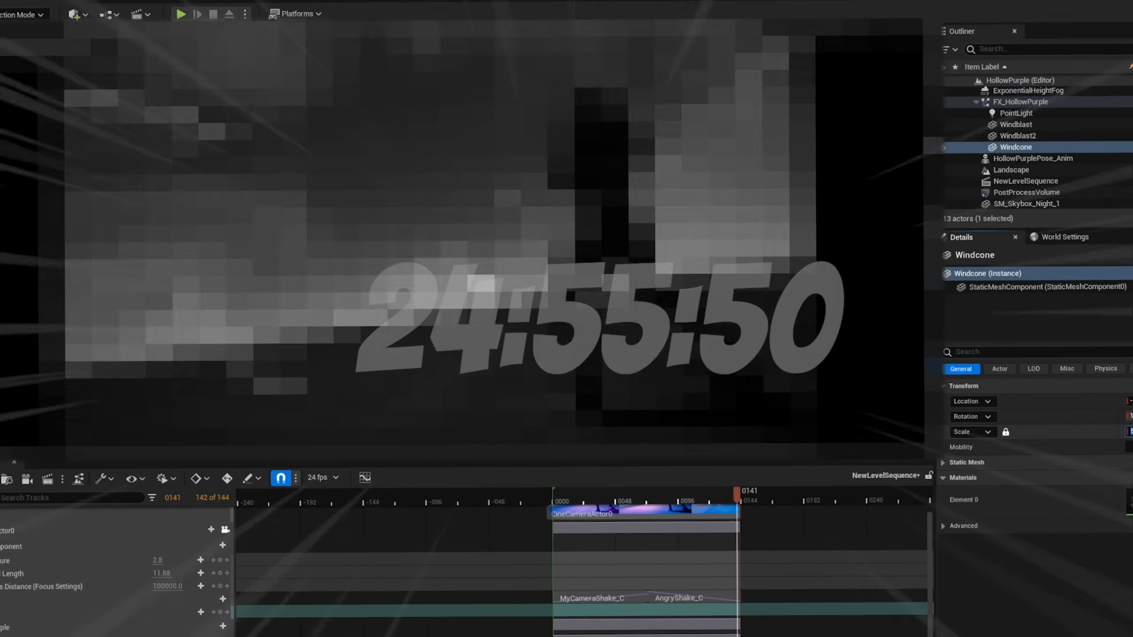
Bring the M_HollowPurpleBall material graph forward for editing.
left_click(166, 7)
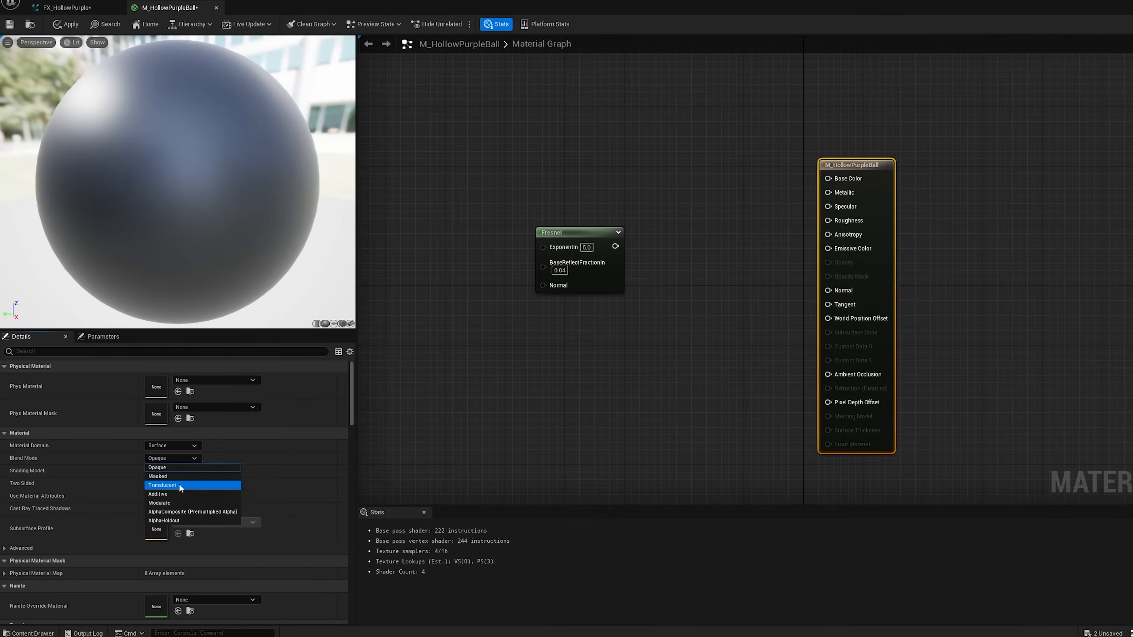
Set the ball material's Blend Mode to Translucent and return to the effect.
left_click(162, 485)
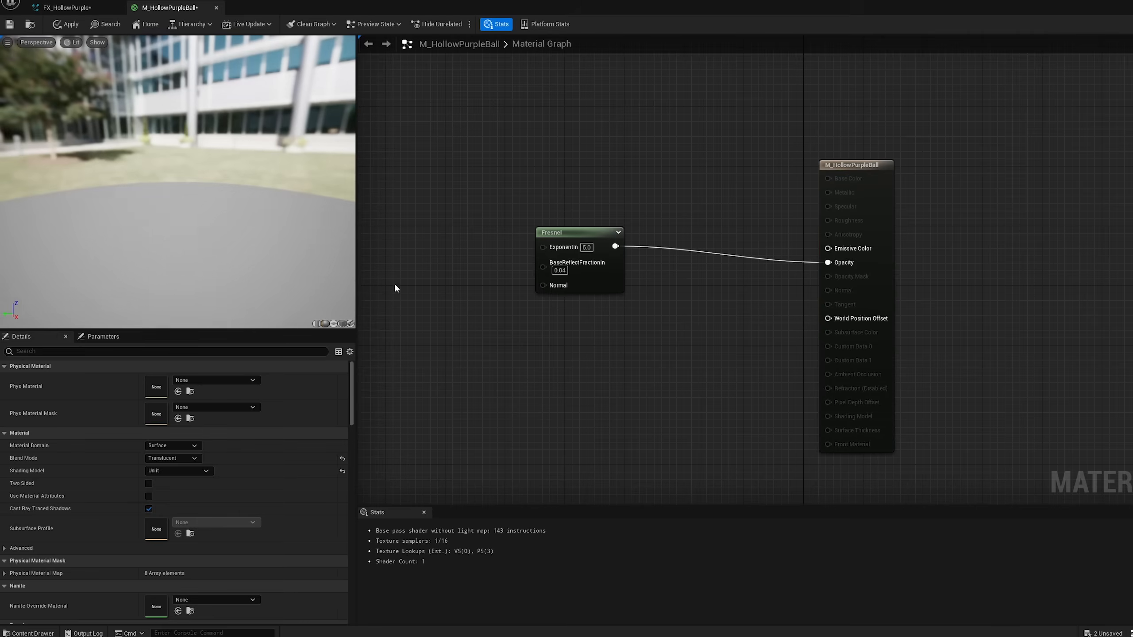
left_click(65, 7)
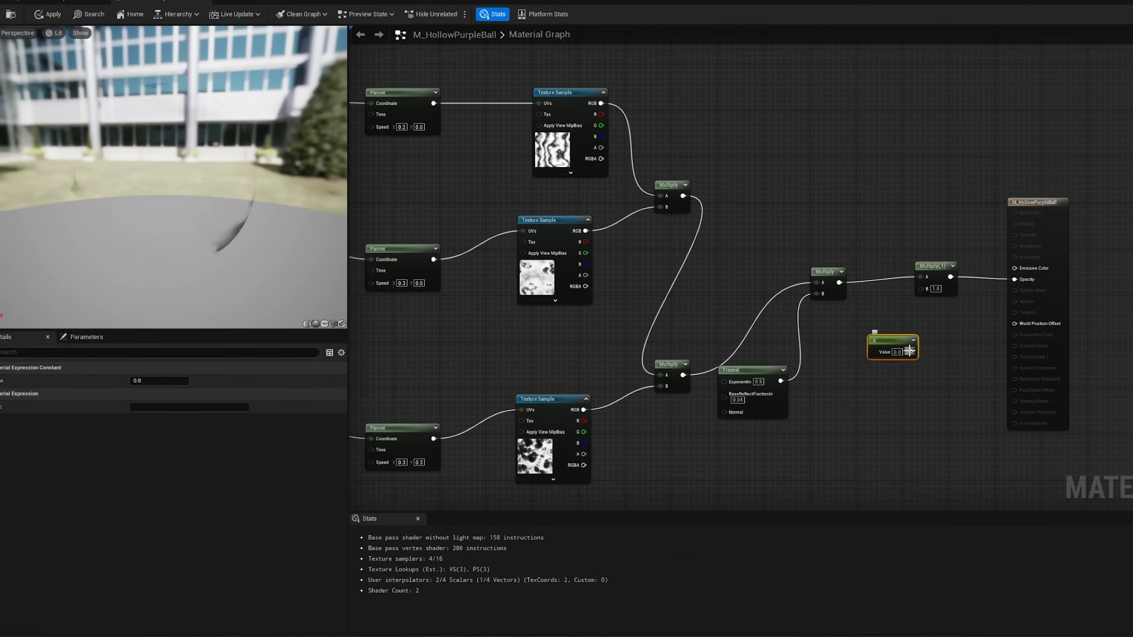
Check the Fountain spawn rate in FX_HollowPurple, then come back to the ball material.
left_click(61, 5)
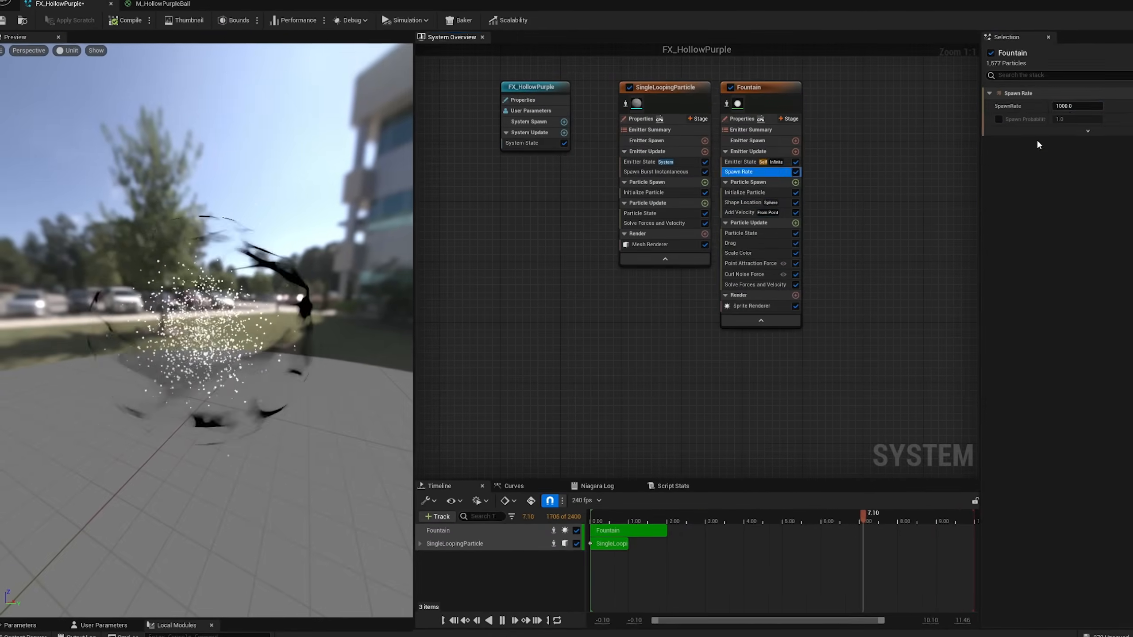
left_click(166, 4)
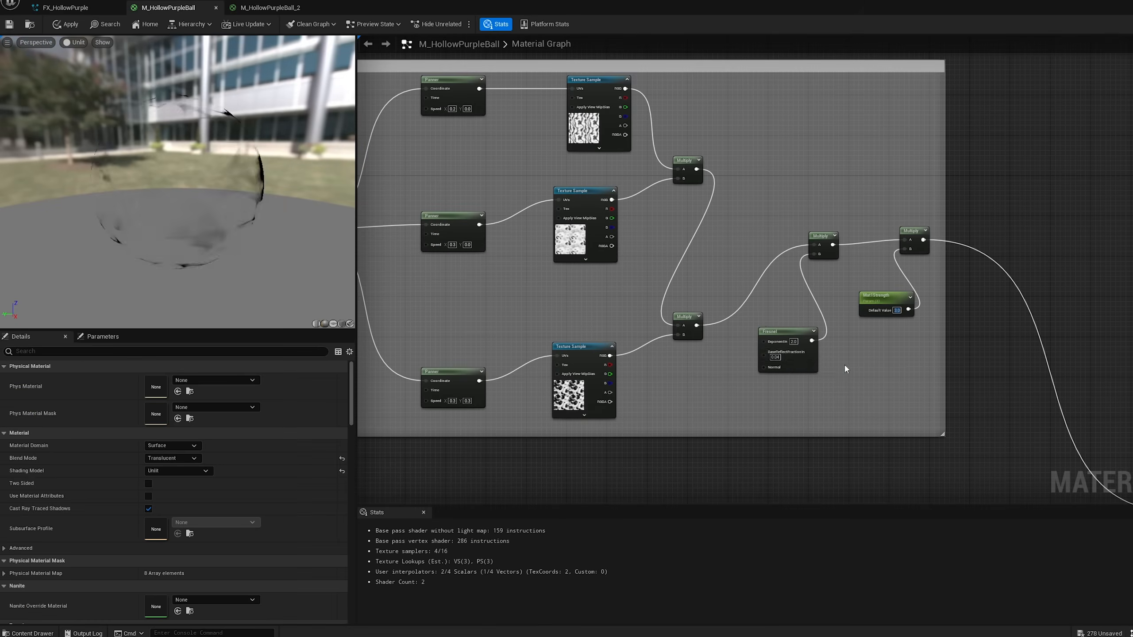
Return to the FX_HollowPurple particle system after creating M_Sprite and M_Sprite_Inst.
left_click(64, 7)
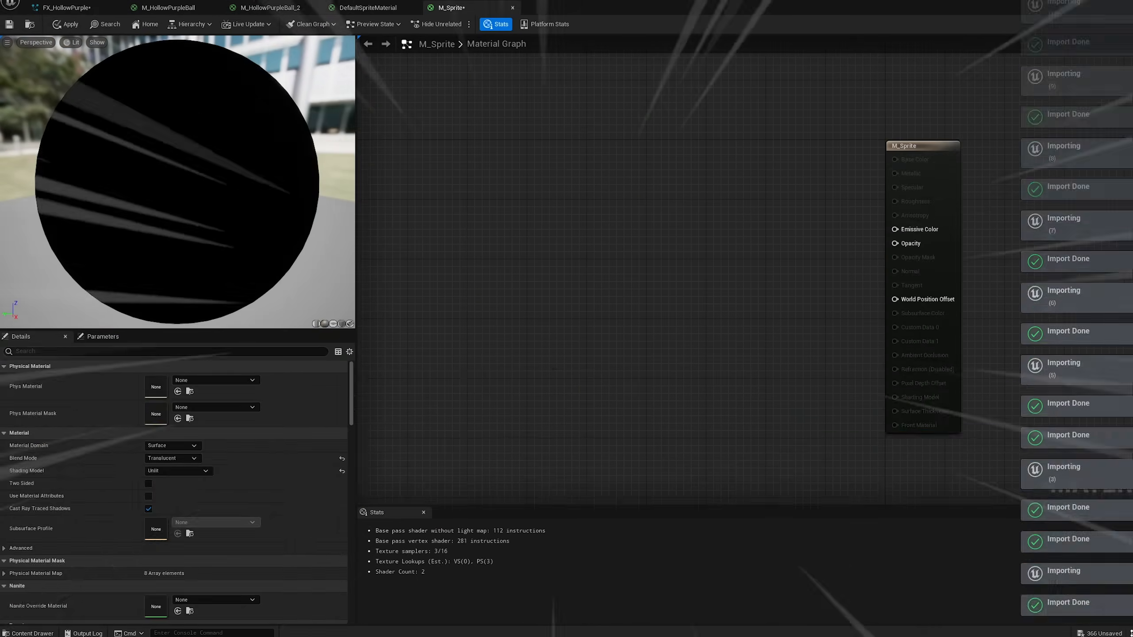
left_click(64, 7)
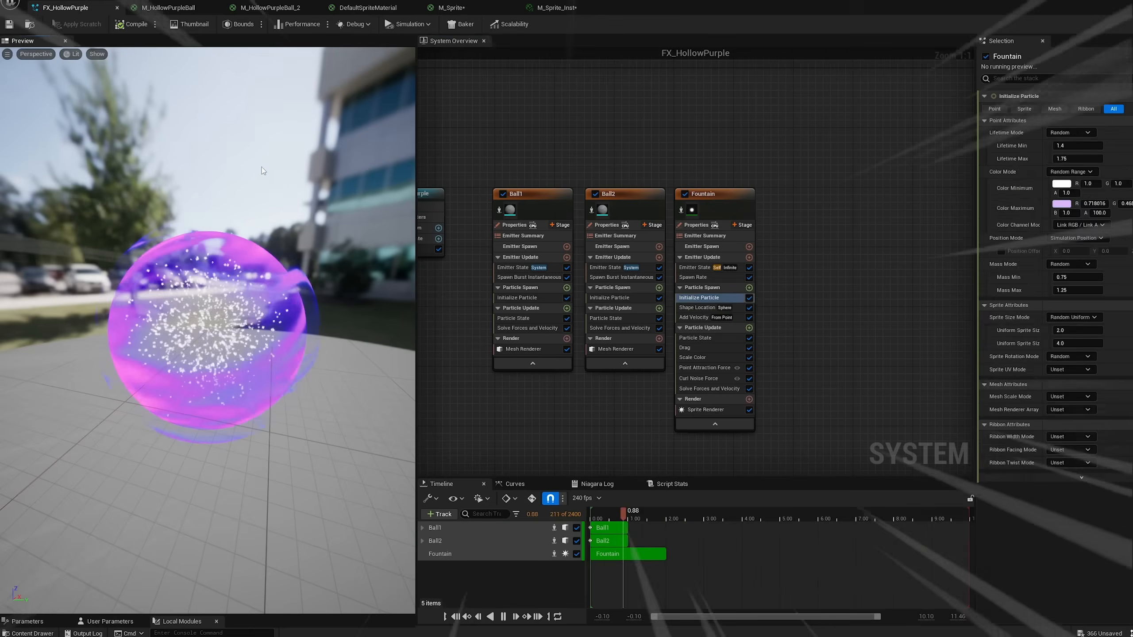
Assign the M_Sprite_Inst1 sprite material to the duplicated glow emitter.
left_click(705, 367)
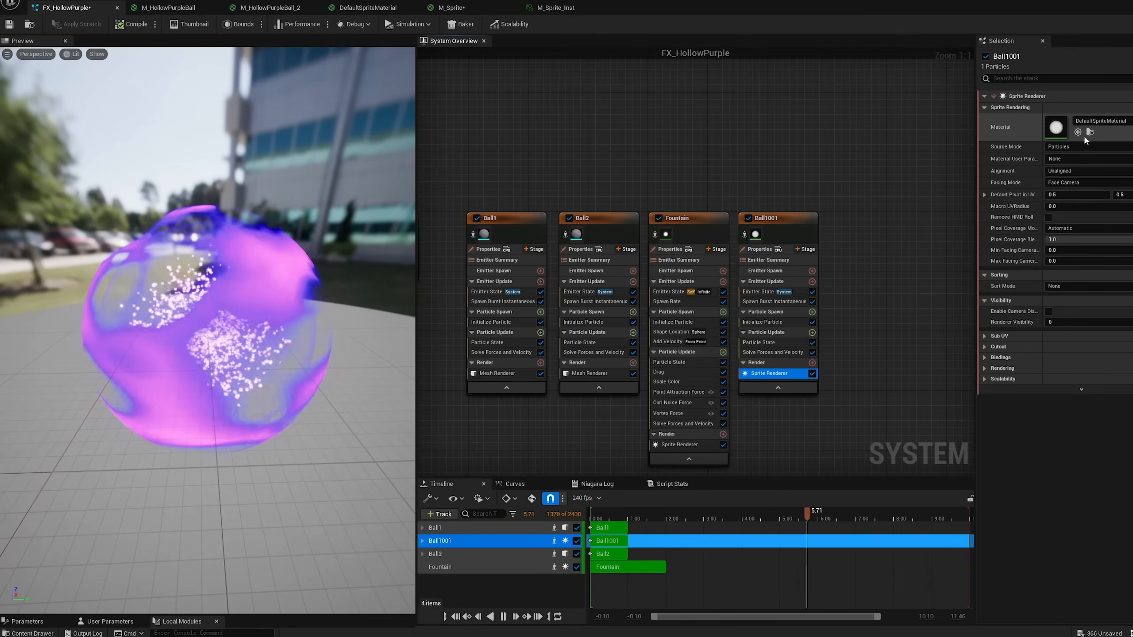
left_click(29, 633)
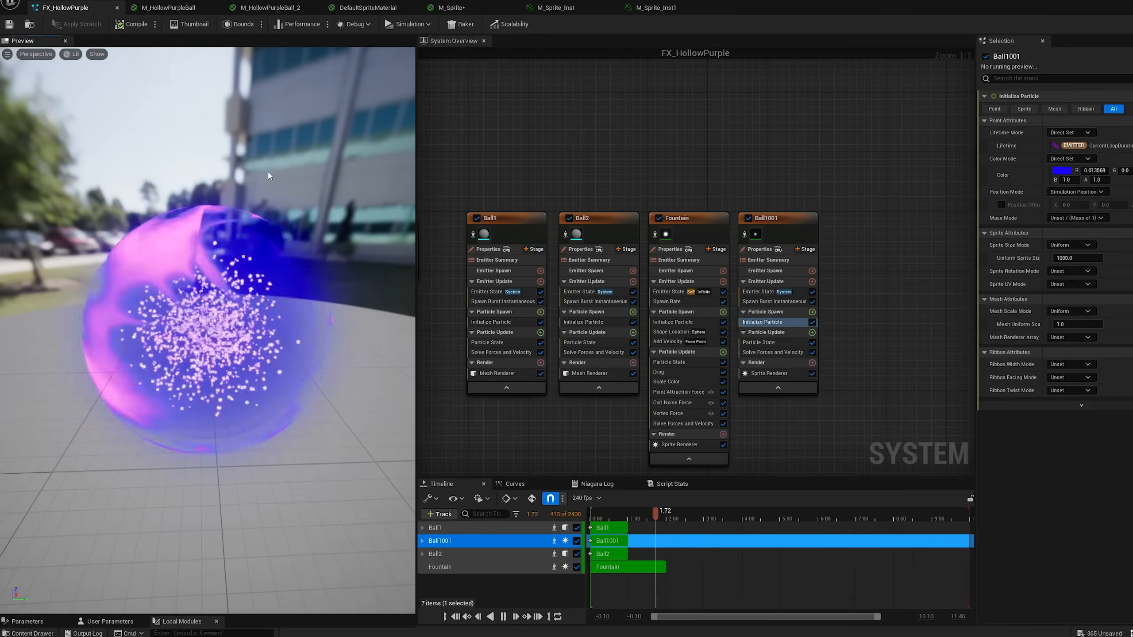
Compare the ball material graph with the effect and set up the OuterGlow emitter properties.
left_click(166, 8)
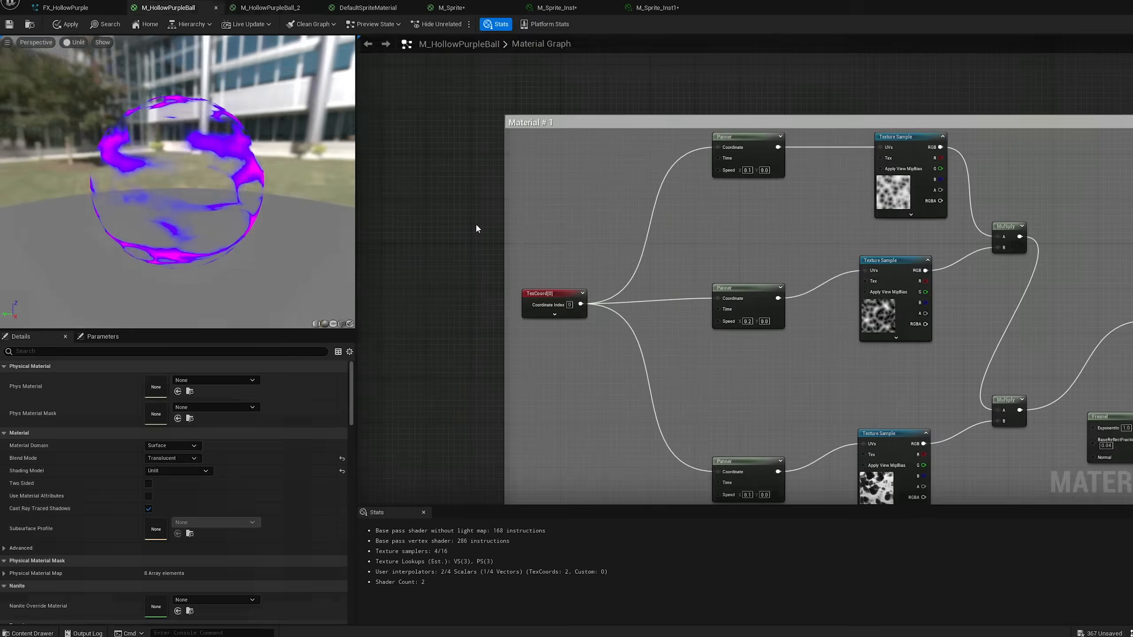
left_click(61, 8)
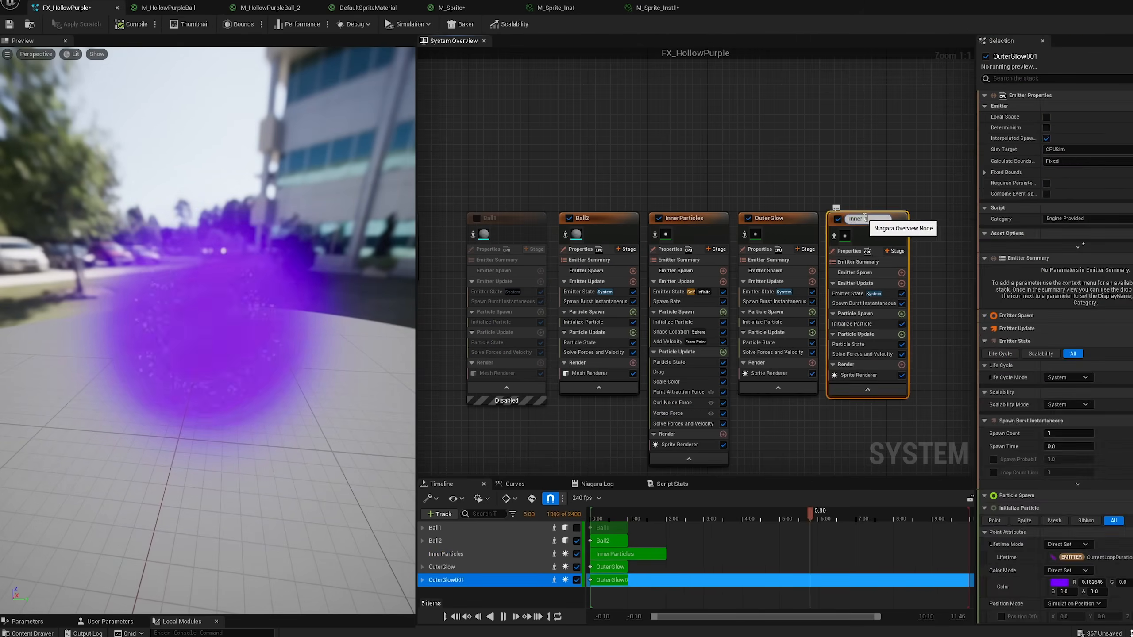
left_click(170, 8)
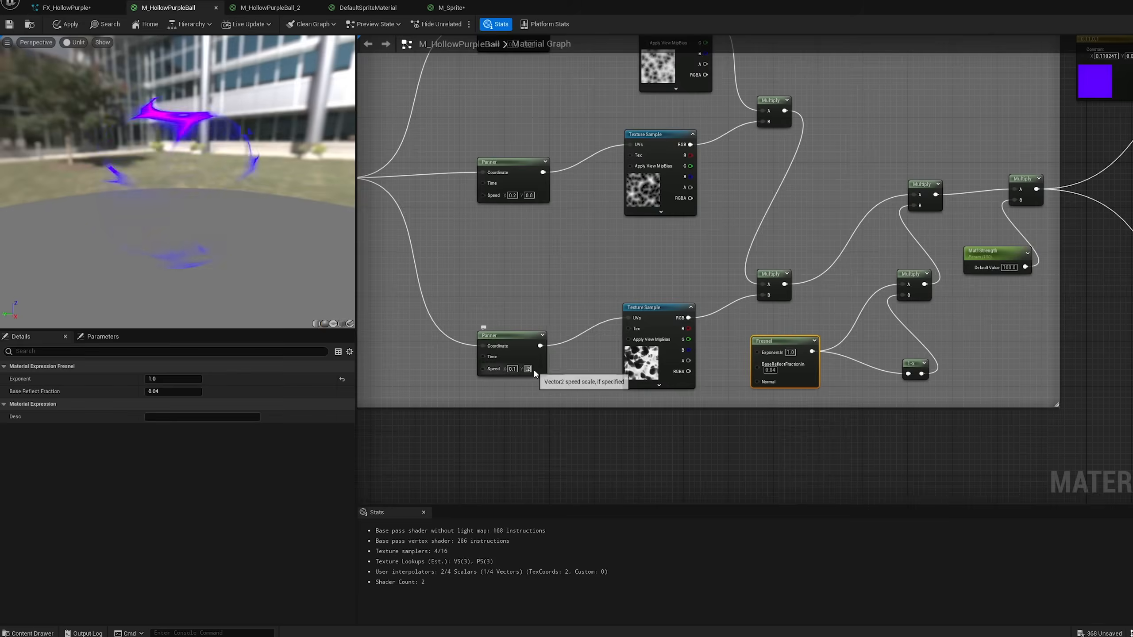
left_click(65, 8)
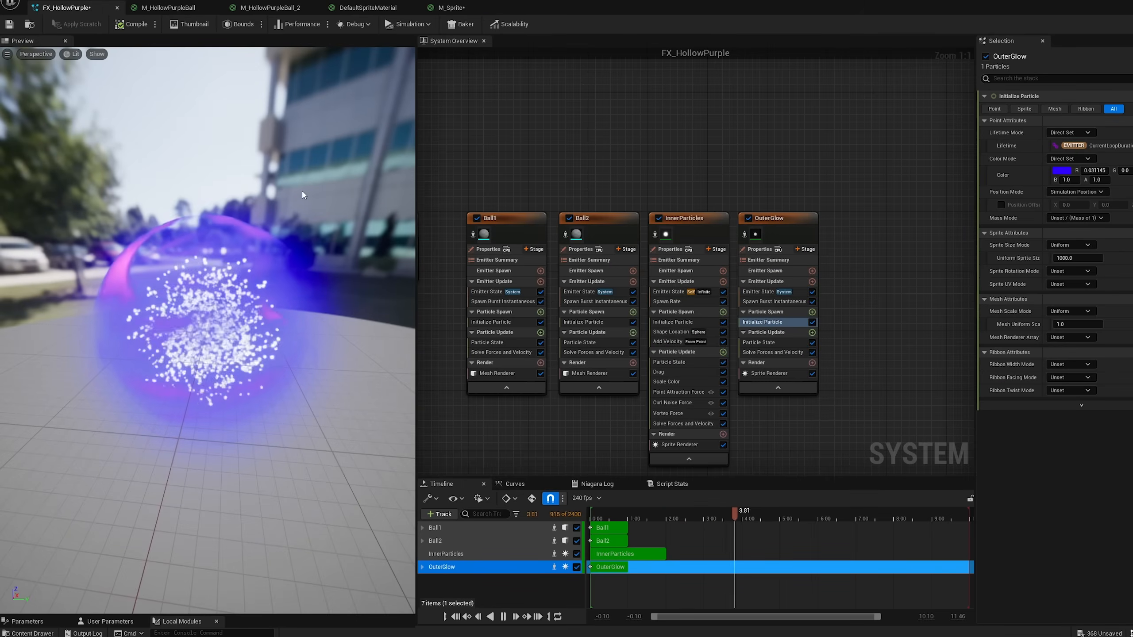
left_click(1062, 170)
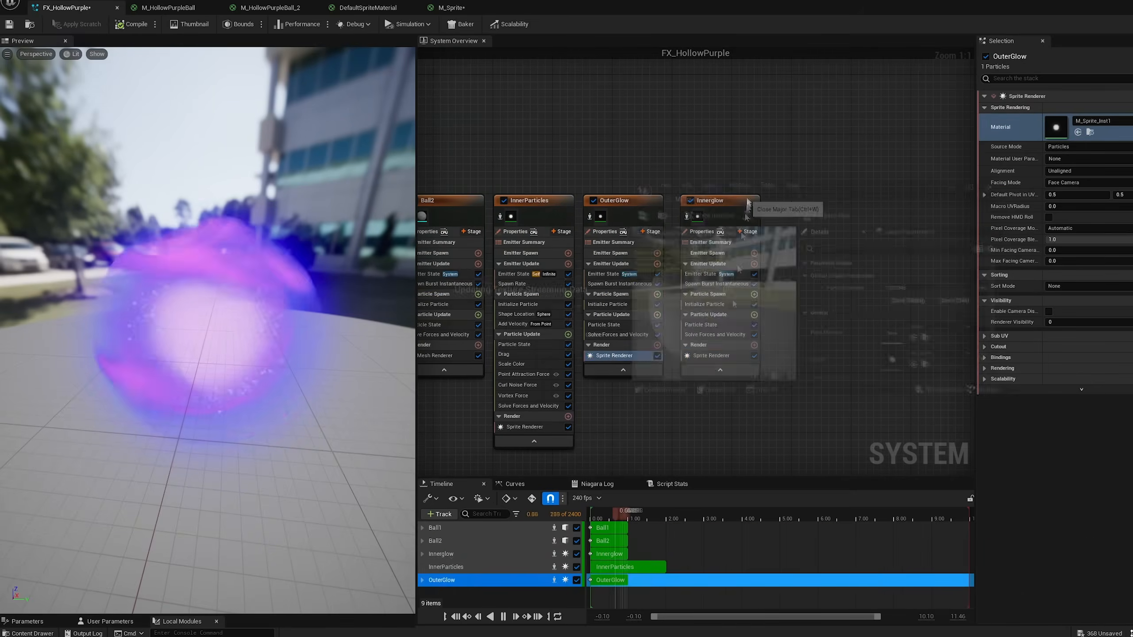
left_click(268, 7)
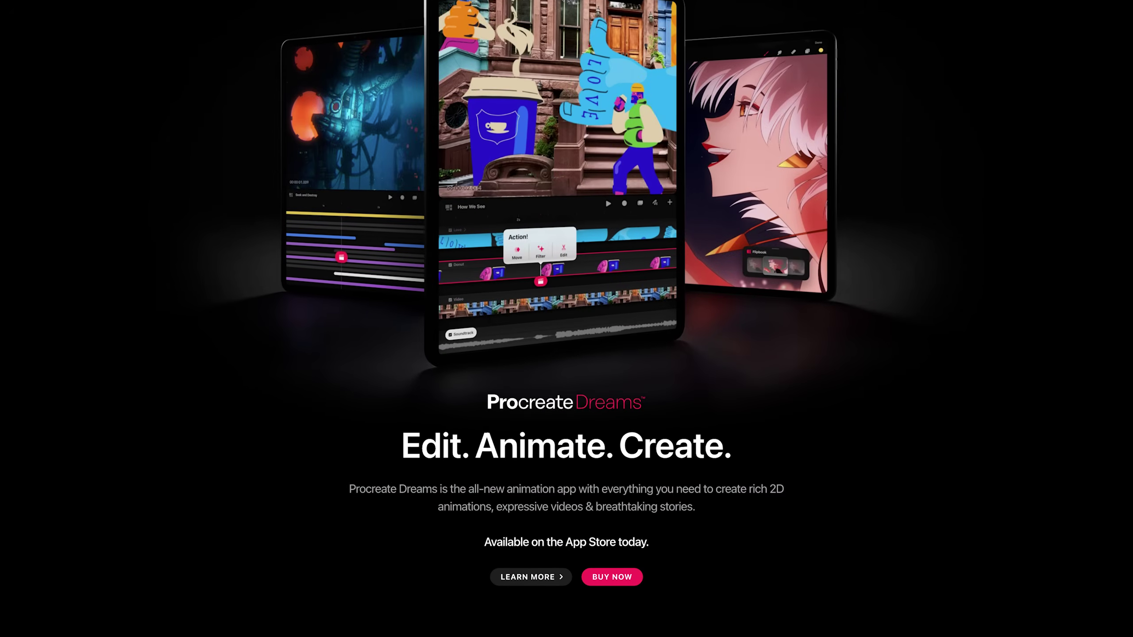
scroll("down", 3)
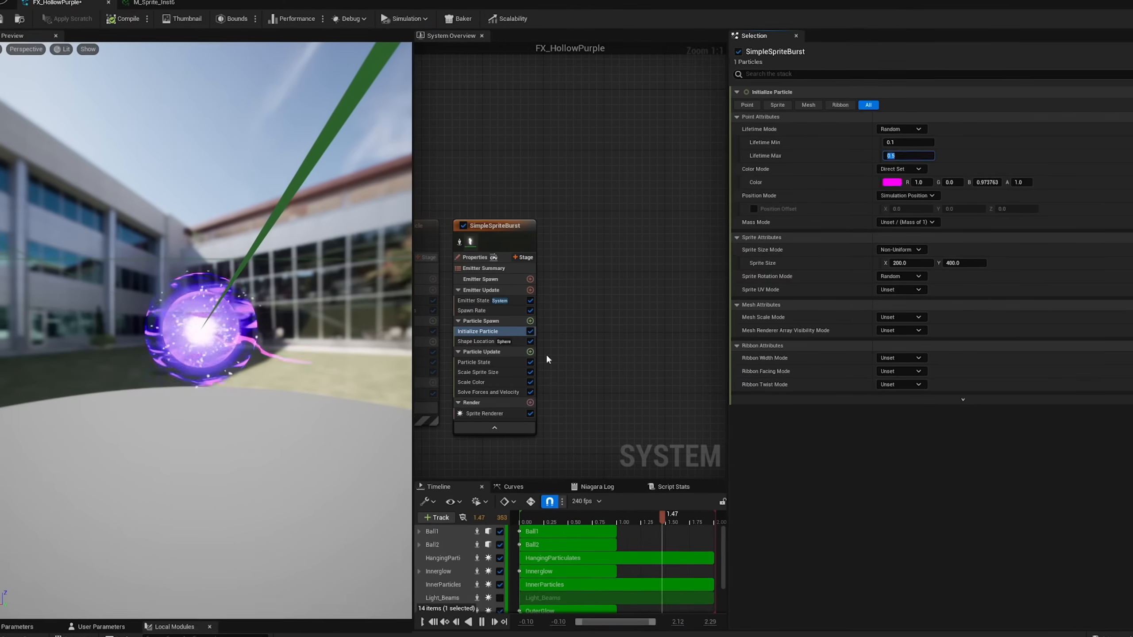
Make the burst values random within a range, with the max set to 0.5.
left_click(901, 250)
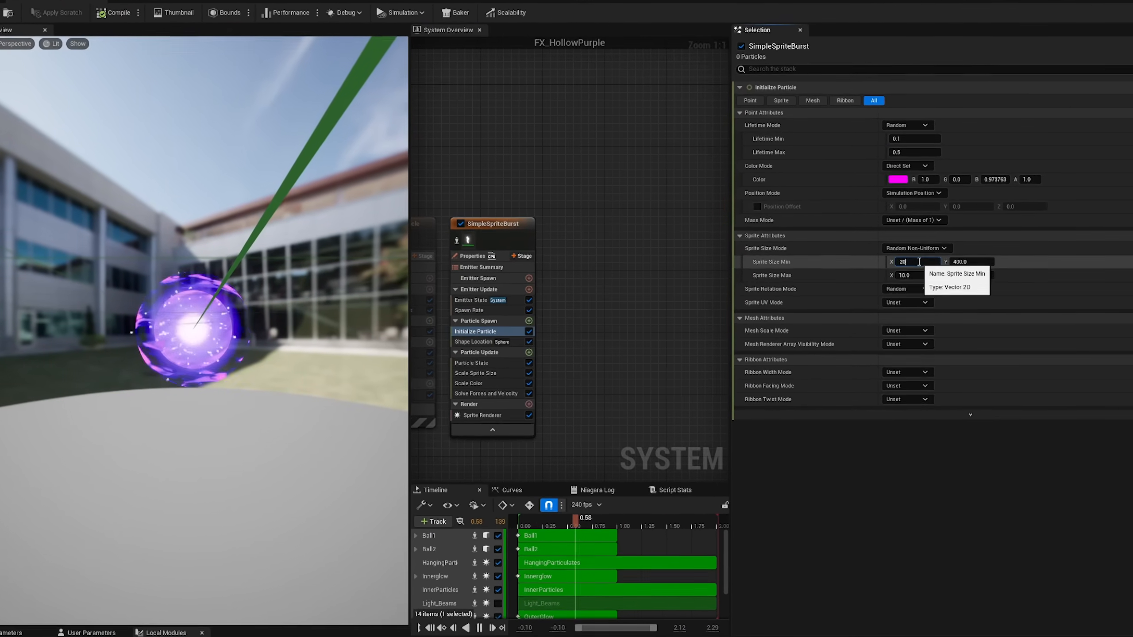
left_click(471, 341)
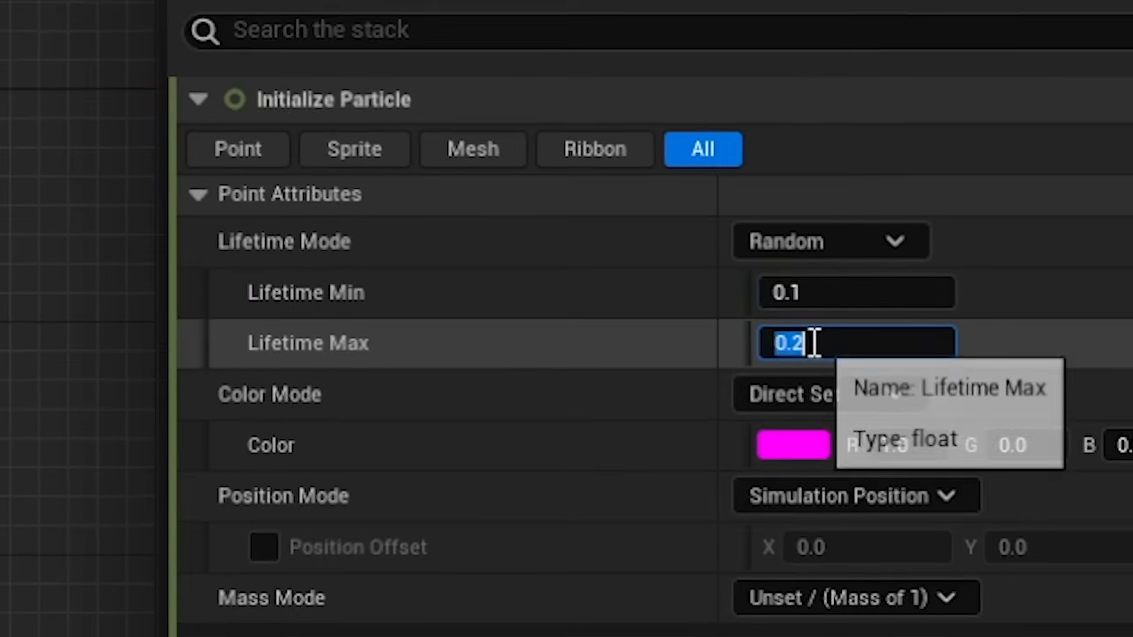
type("0.5")
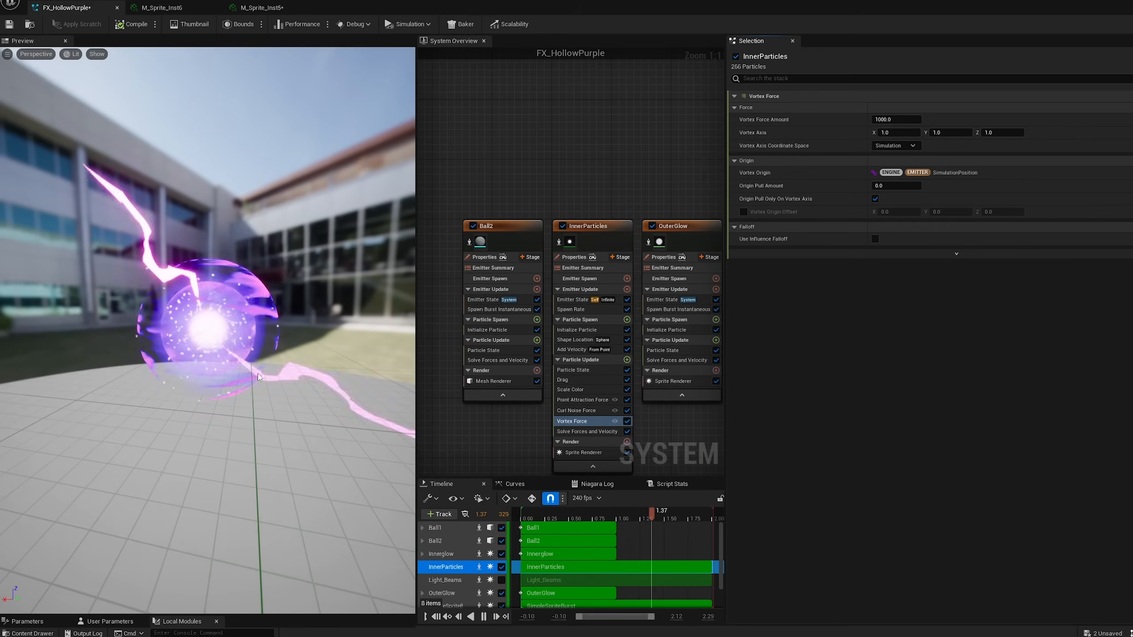
Review SimpleSpriteBurst's Sprite Renderer and its Initialize Particle minimum sprite size.
left_click(258, 7)
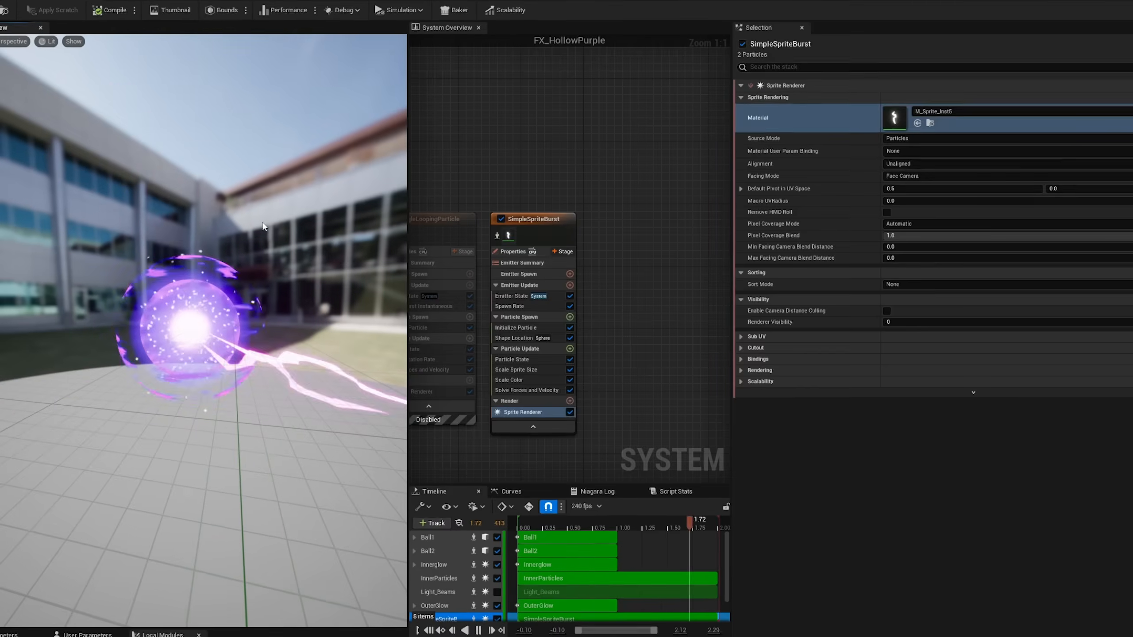
left_click(516, 328)
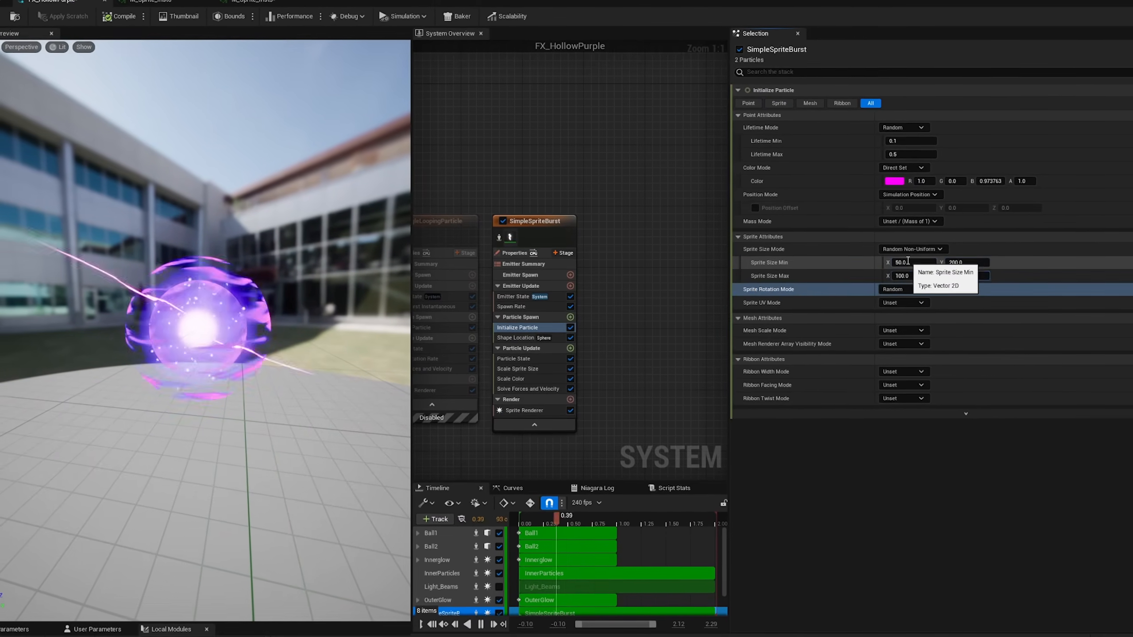
left_click(513, 377)
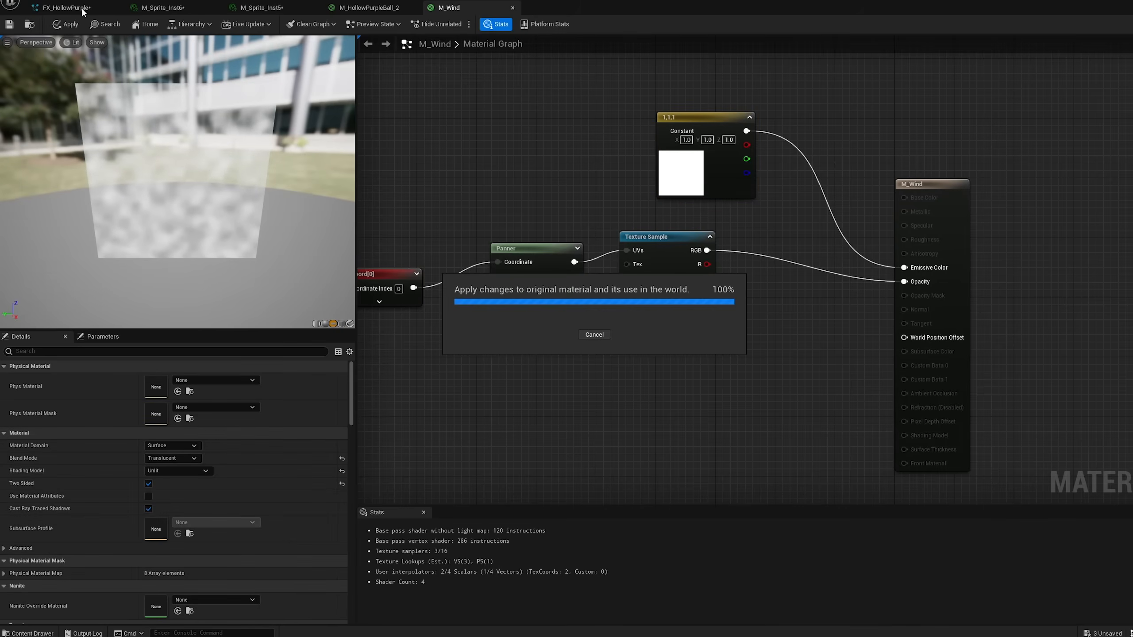
Switch back to the FX_HollowPurple effect once the M_Wind changes are applied.
left_click(65, 7)
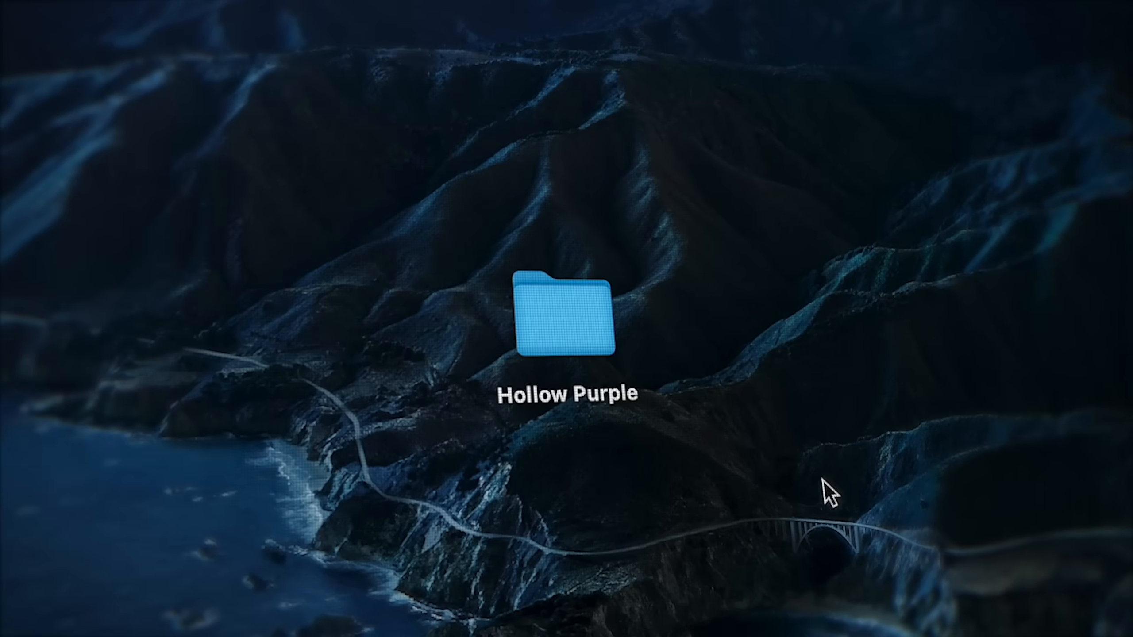
Bring up the actions menu on the Hollow Purple desktop folder to paste the item.
right_click(564, 317)
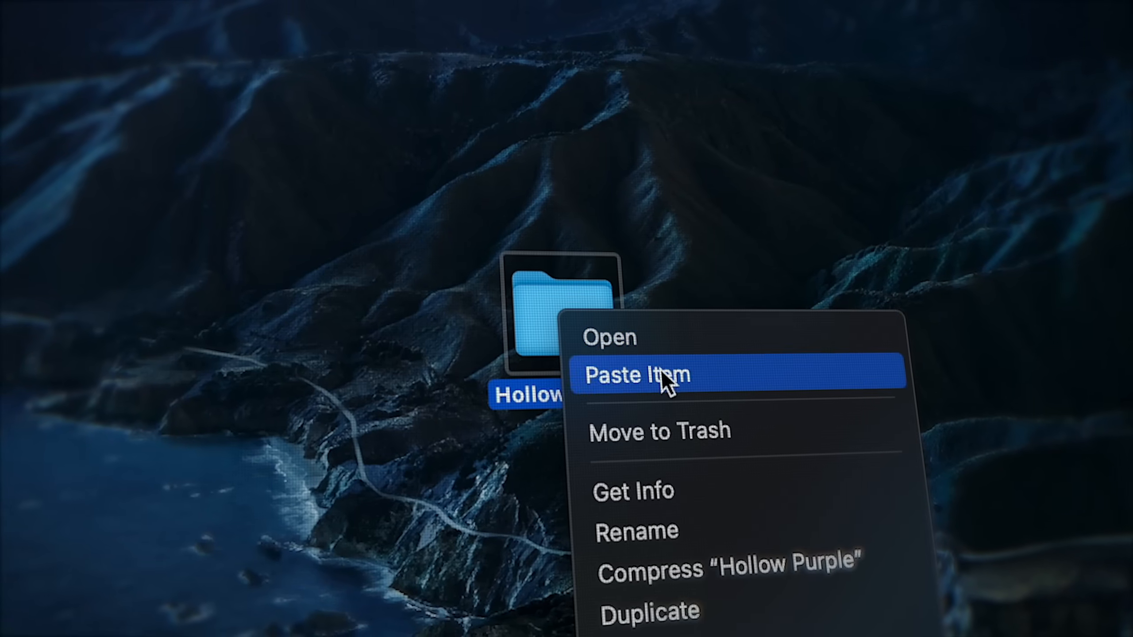
mouse_move(711, 432)
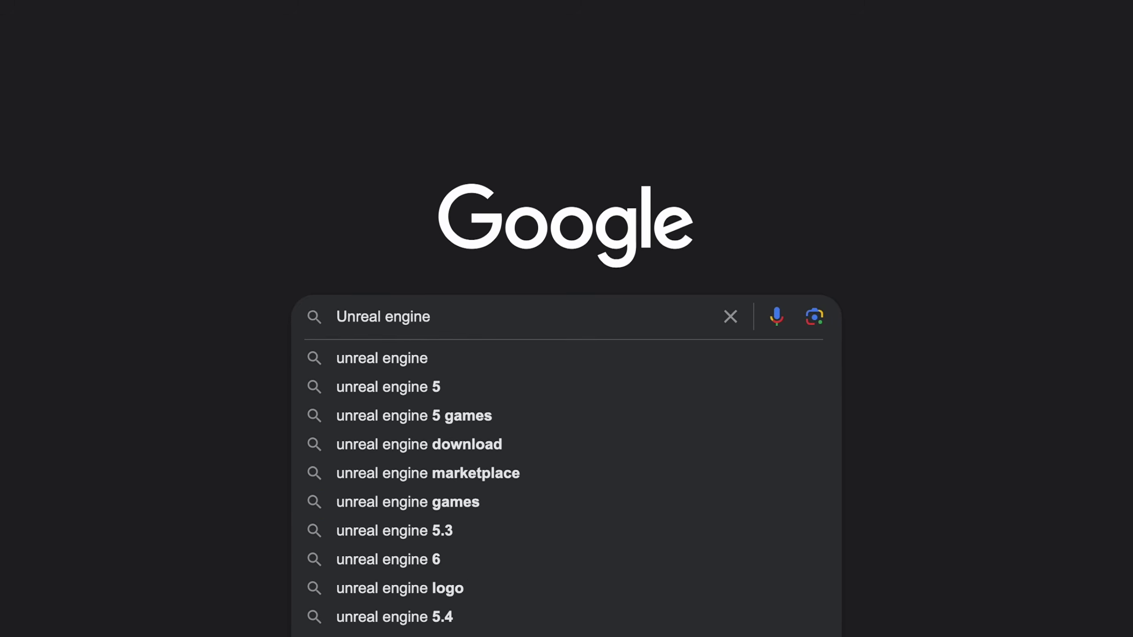
Search Google for 'Unreal engine 5 tutorials' and browse the image results.
type("5 tutorials")
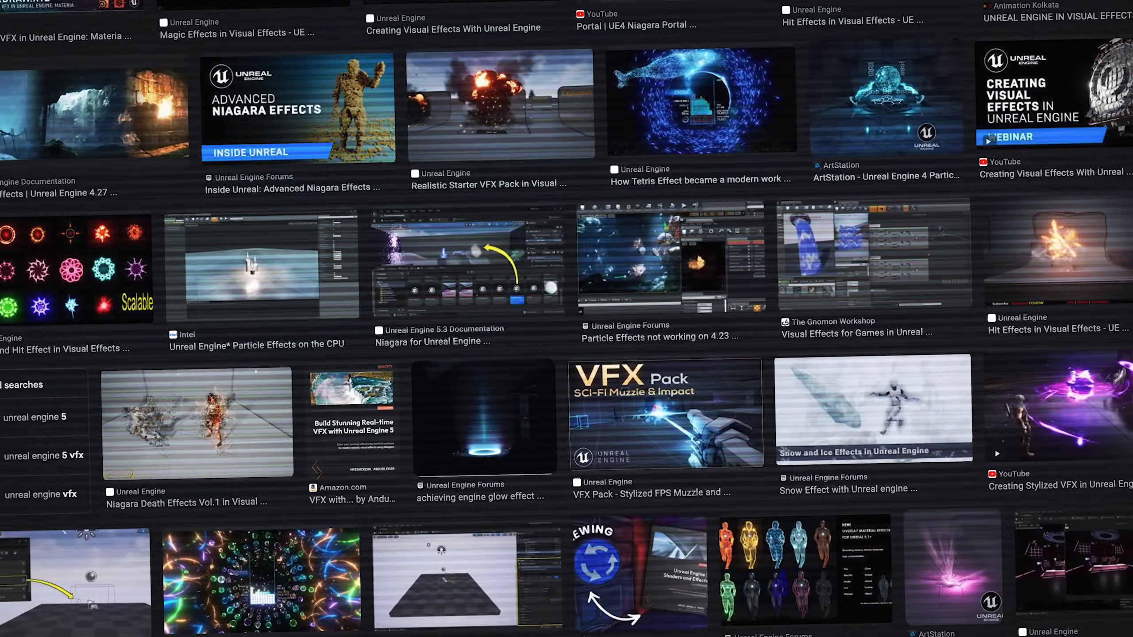
scroll("down", 3)
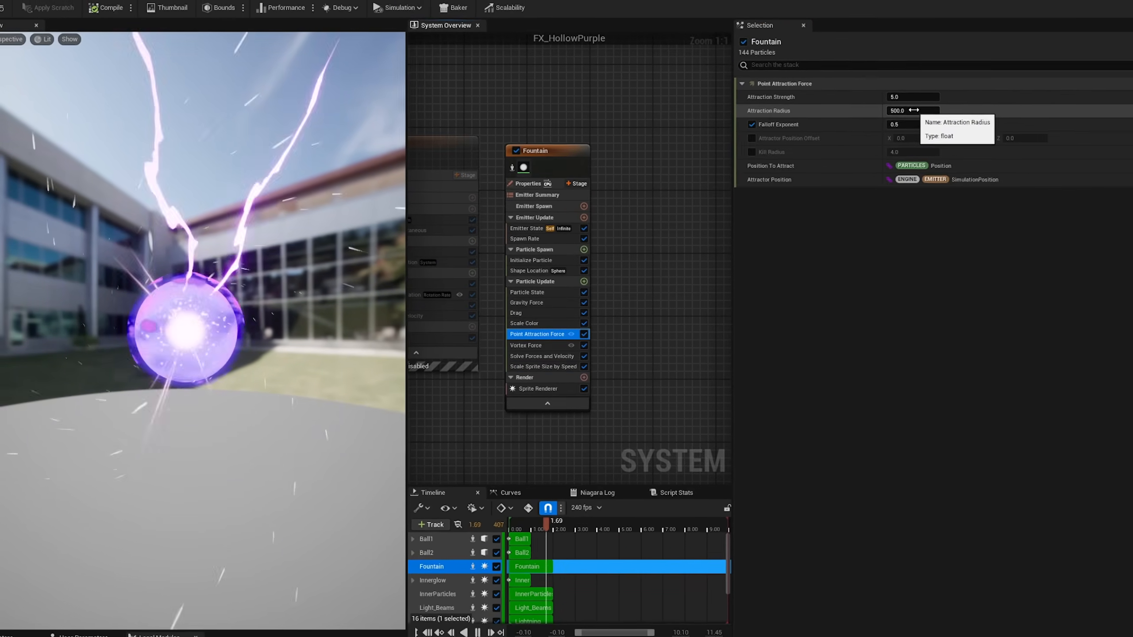
Edit Fountain's Point Attraction radius and select the Shape Location sphere radius to replace it.
left_click(529, 344)
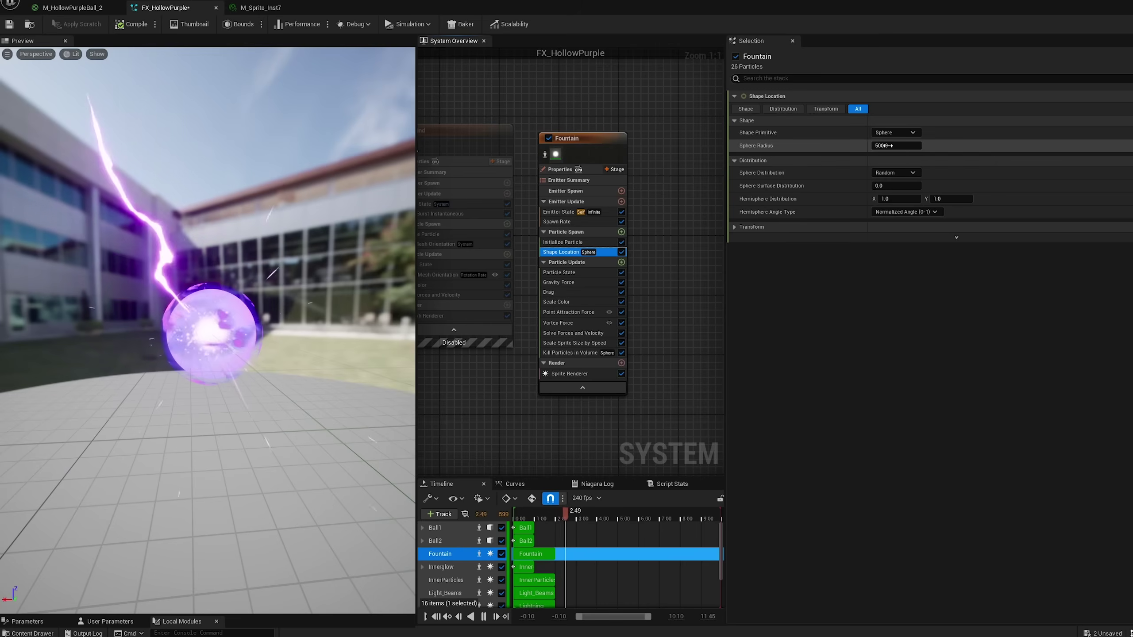
triple_click(896, 145)
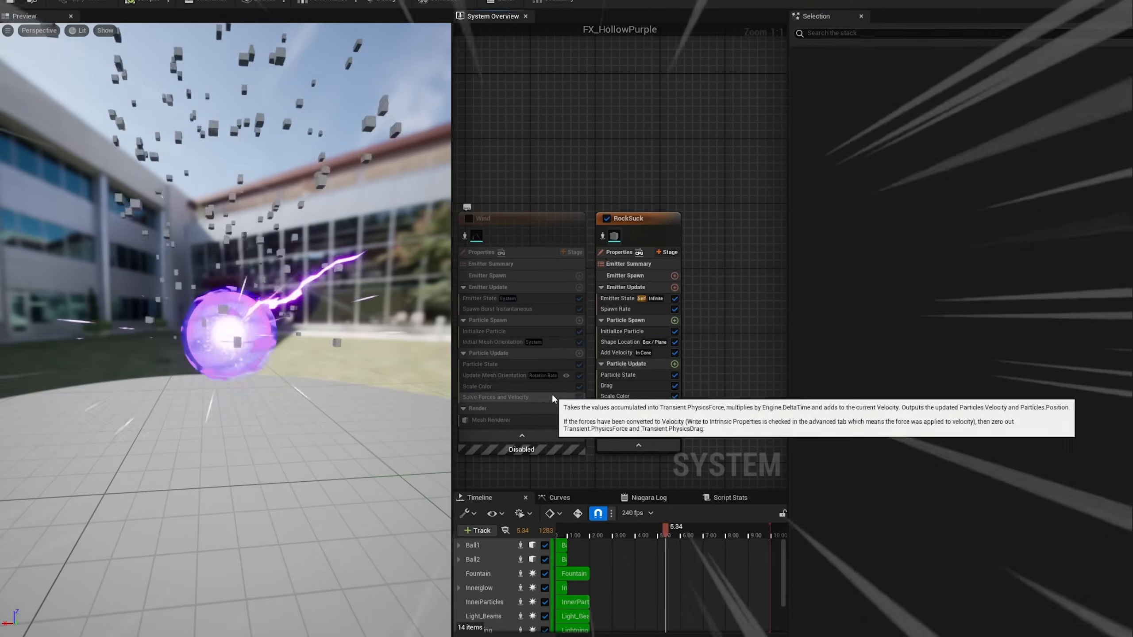
Edit RockSuck's Point Attraction Force strength and Shape Location box size to pull debris inward.
left_click(608, 362)
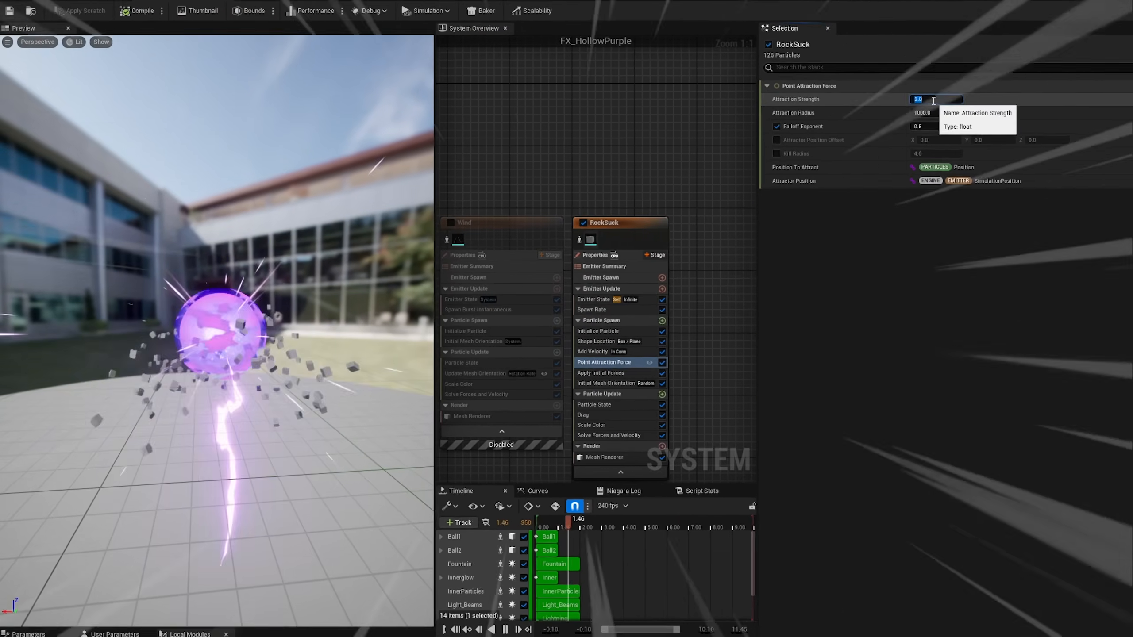
left_click(572, 340)
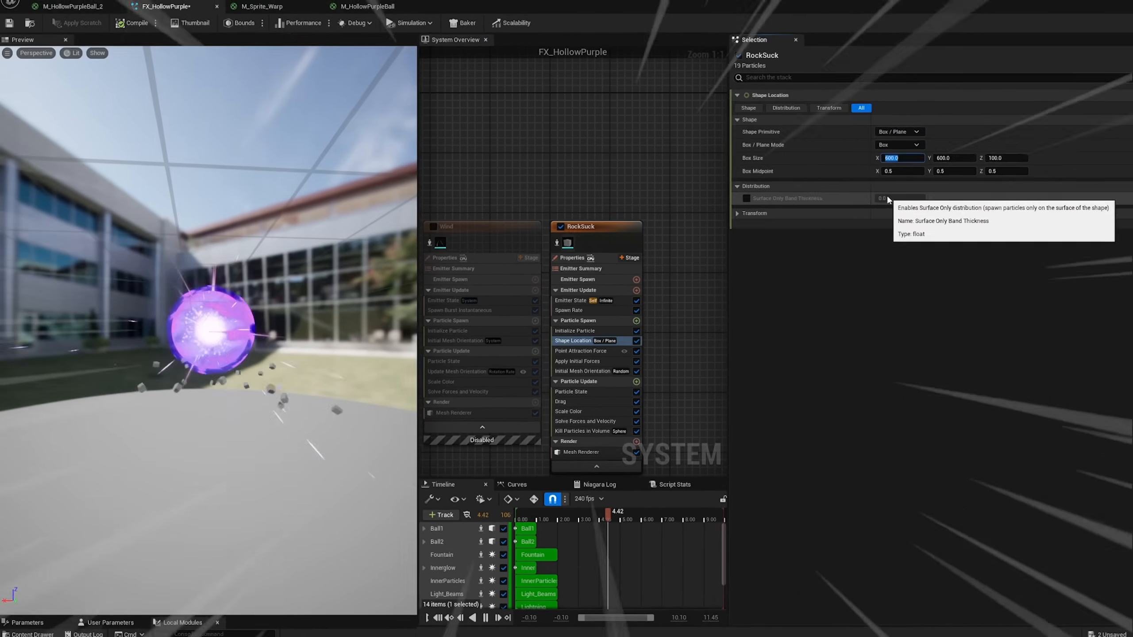
left_click(789, 329)
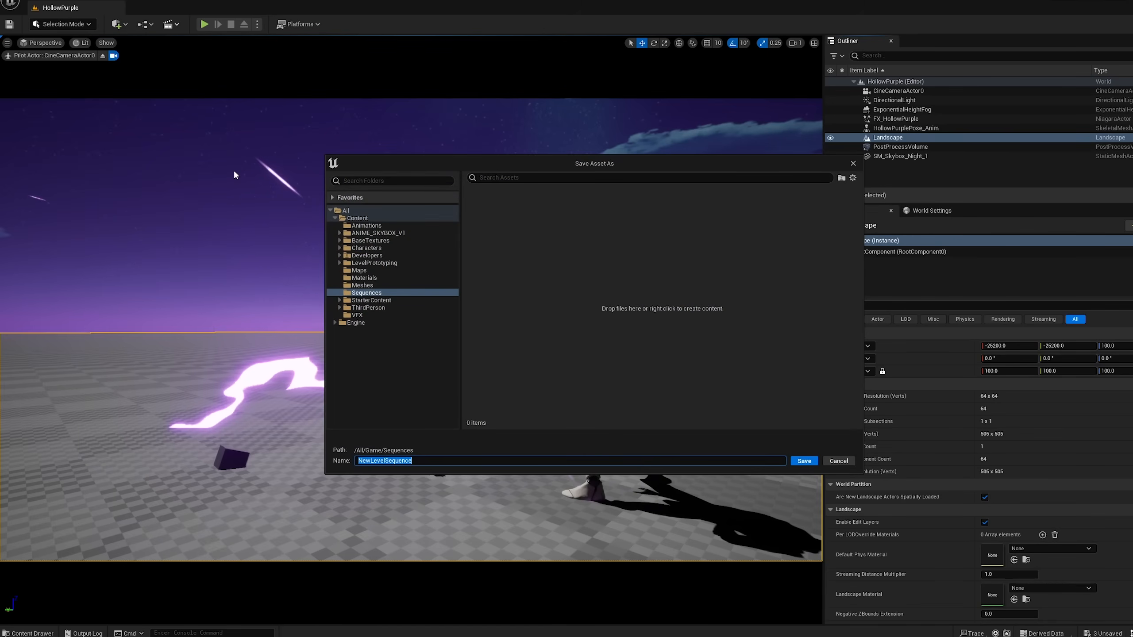
Save NewLevelSequence into the Sequences folder and select it in the Outliner.
left_click(803, 461)
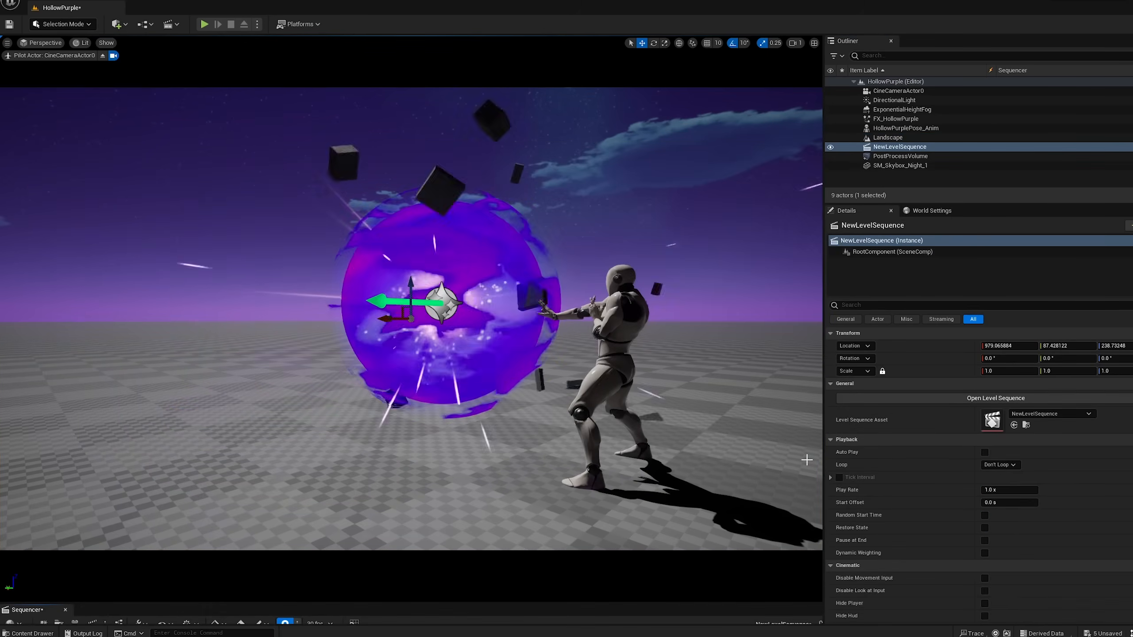
left_click(898, 119)
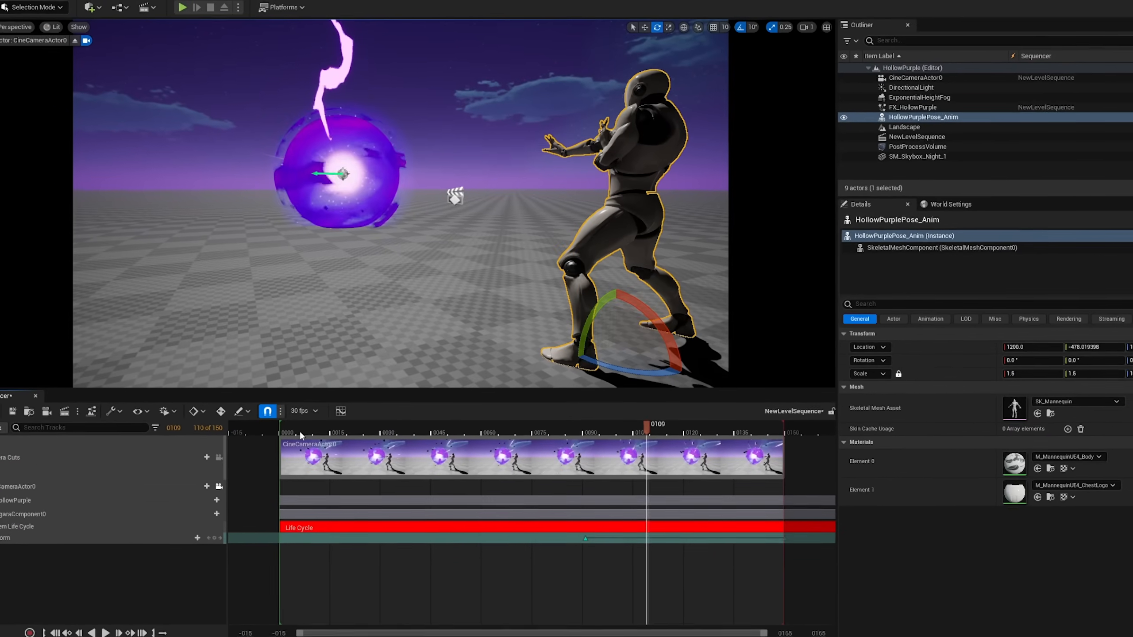
left_click(518, 423)
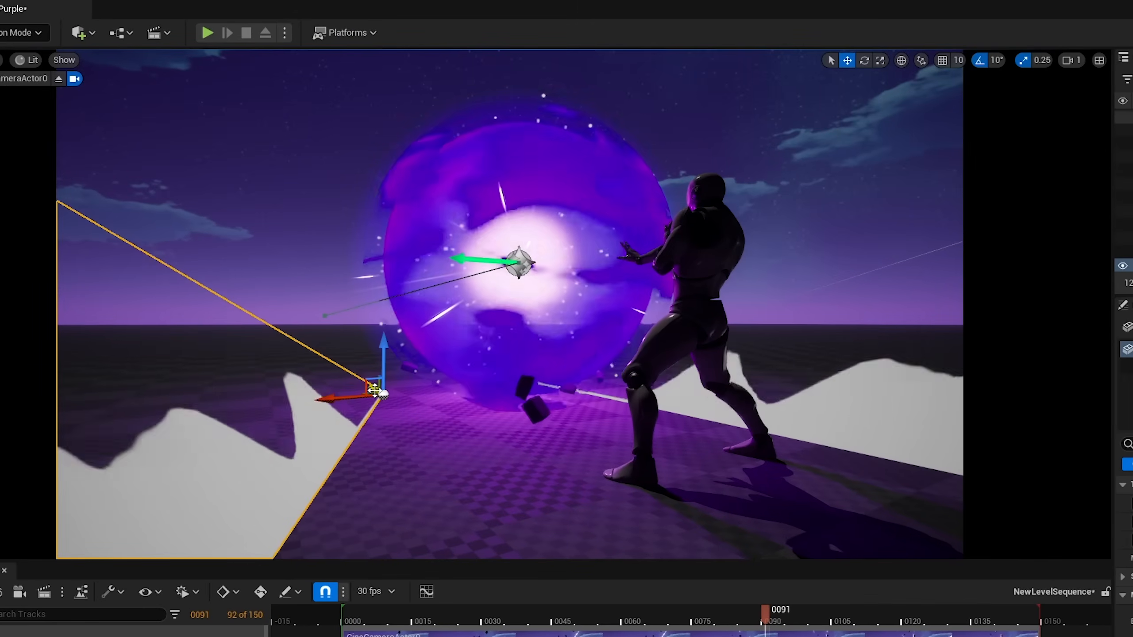
Scrub to frame 0091 so the ball's light tints the mannequin and ground purple.
left_click(168, 7)
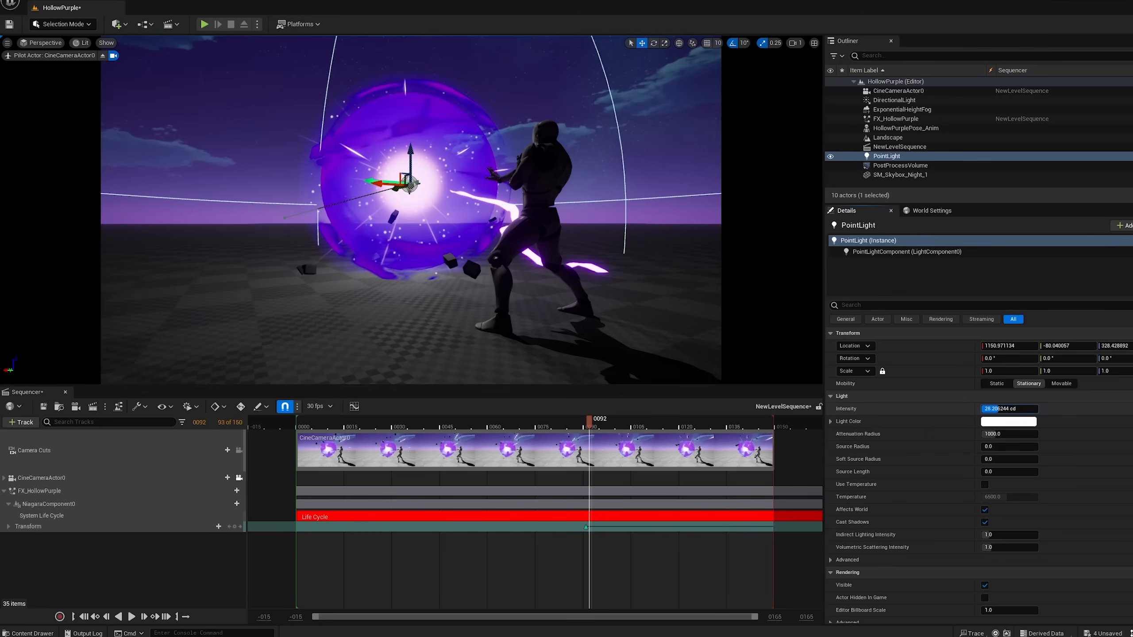
Give PointLight an intensity of 160.0 and a purple light colour.
type("160.0")
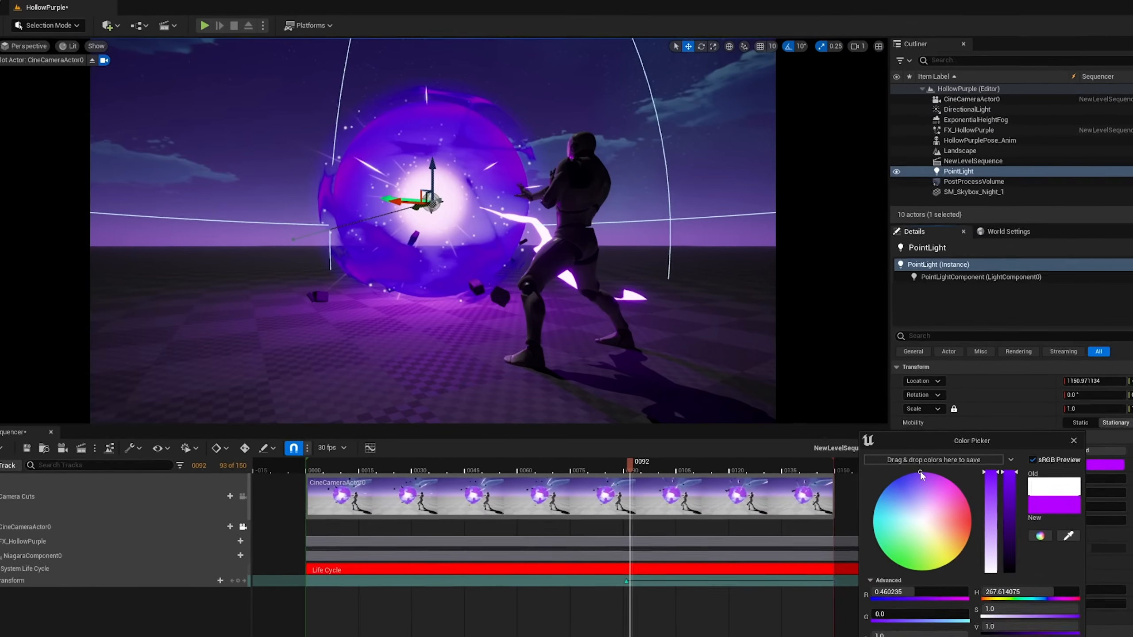
left_click(1074, 440)
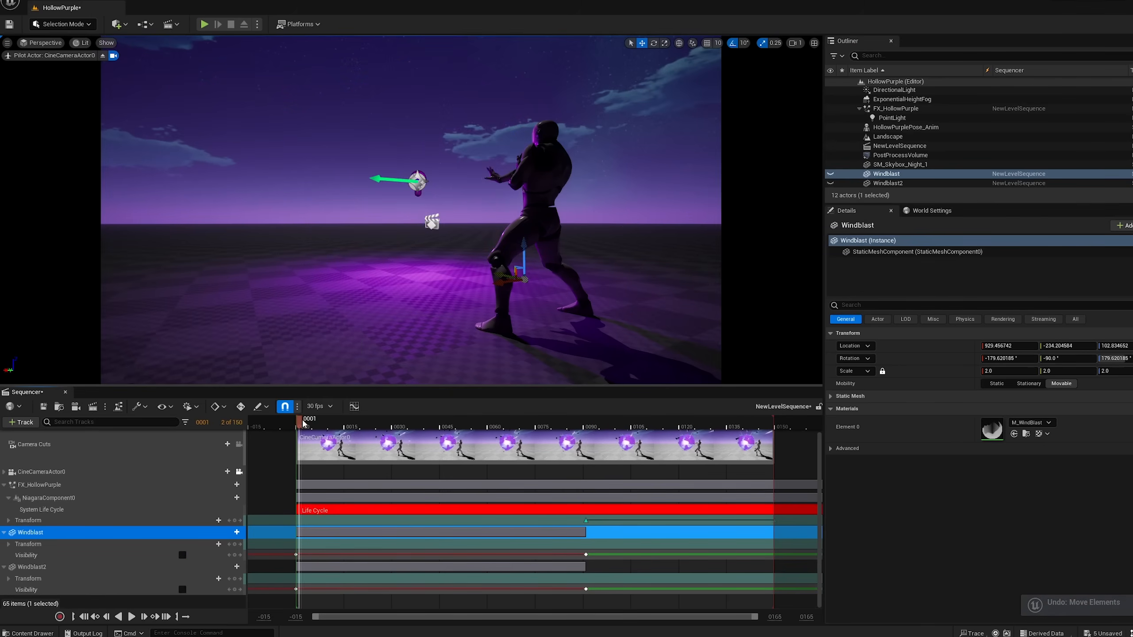
Add Windblast and Windblast2 to the Sequencer with keyed Visibility, plus a PointLight track.
left_click(132, 616)
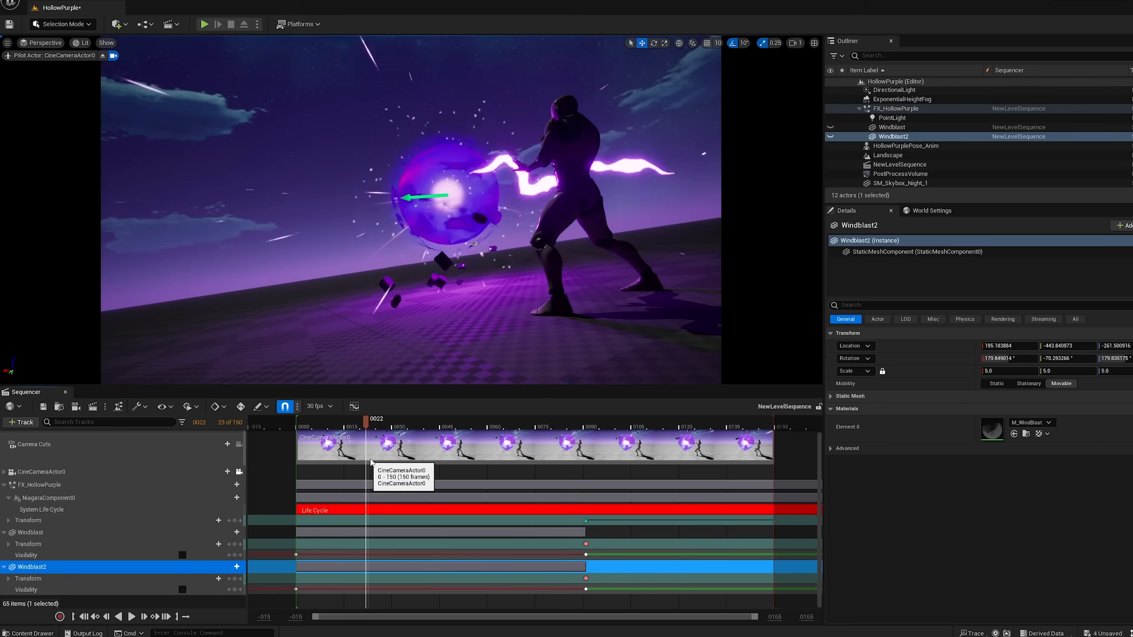
left_click(682, 418)
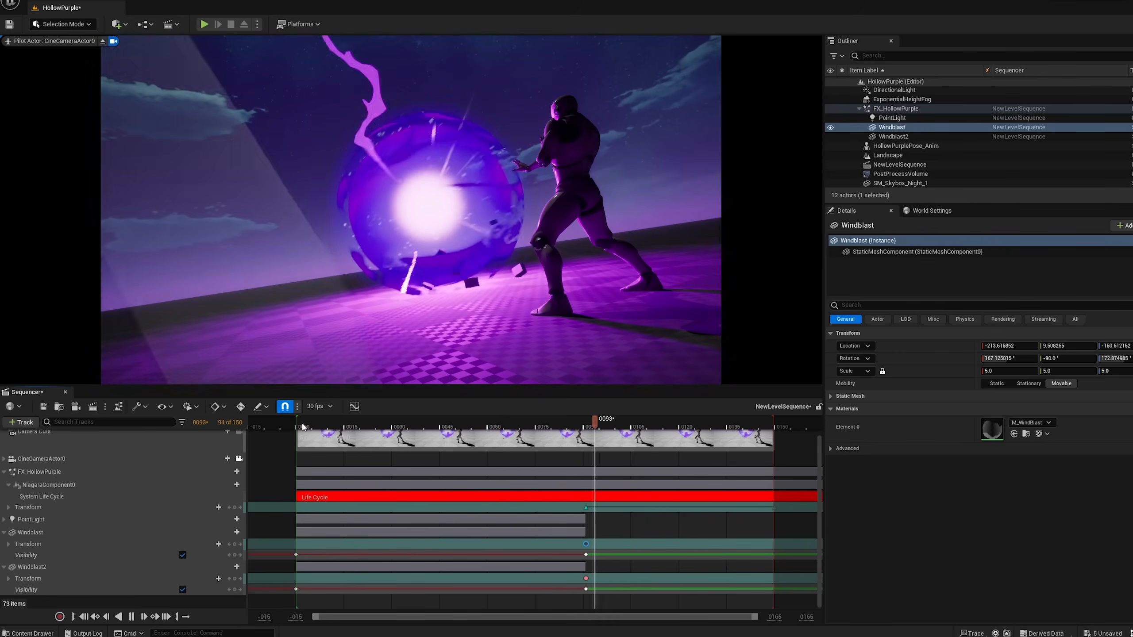
Run the sequence at 24 fps and locate the Windcone mesh in Content > Meshes.
left_click(750, 426)
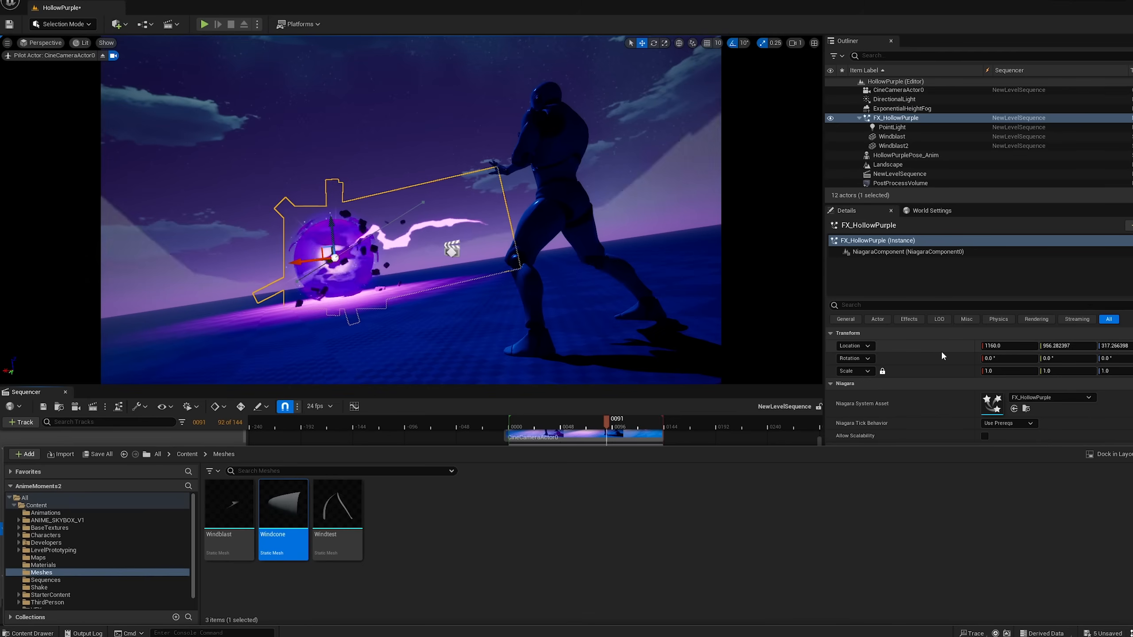
mouse_move(809, 499)
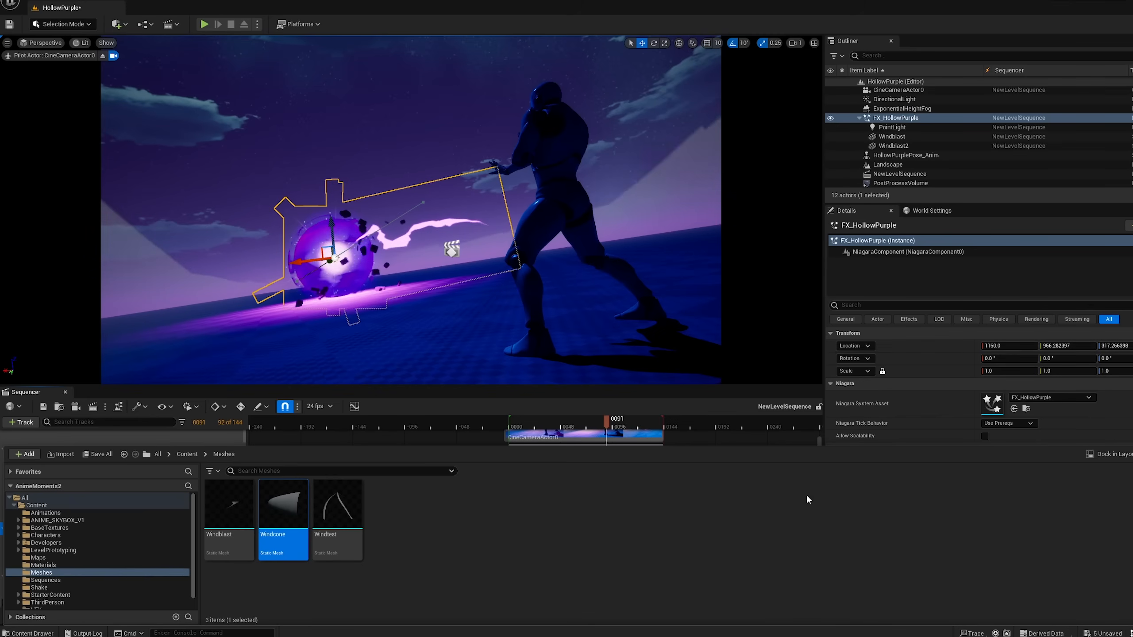
Assign M_HollowPurpleBall1 to Windcone's Element 0 and place the cone under FX_HollowPurple.
double_click(283, 504)
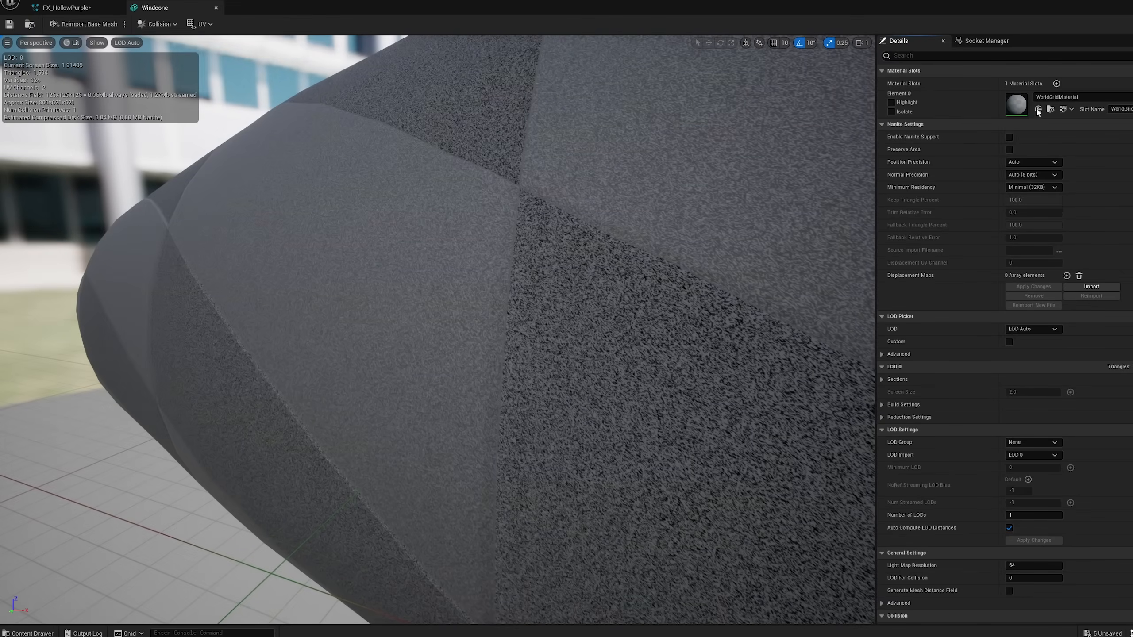
left_click(28, 633)
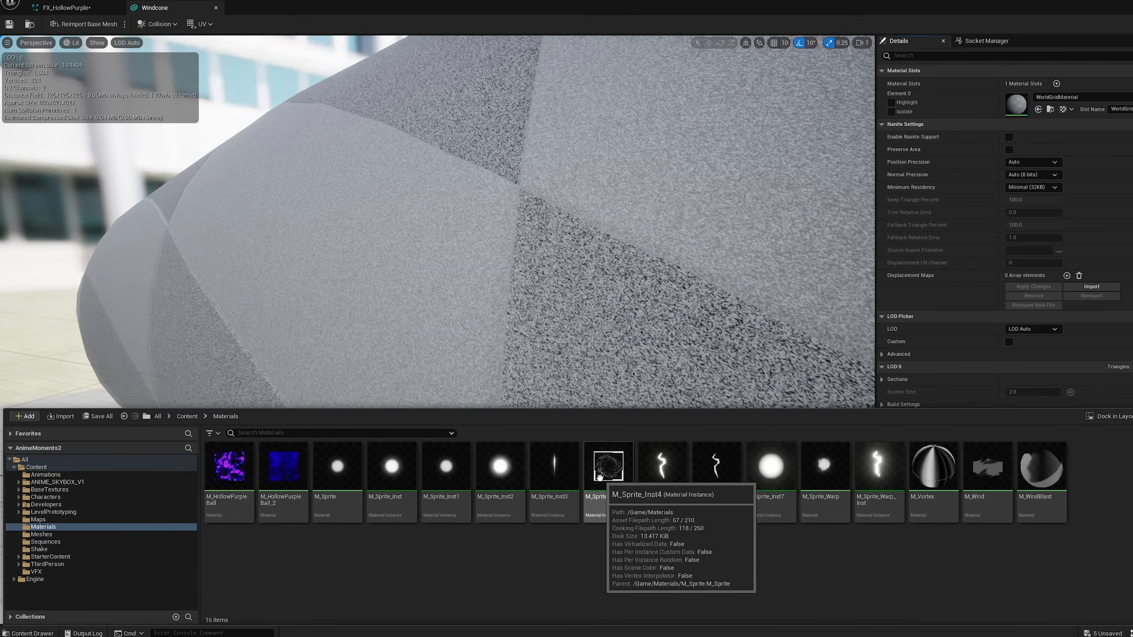
mouse_move(679, 577)
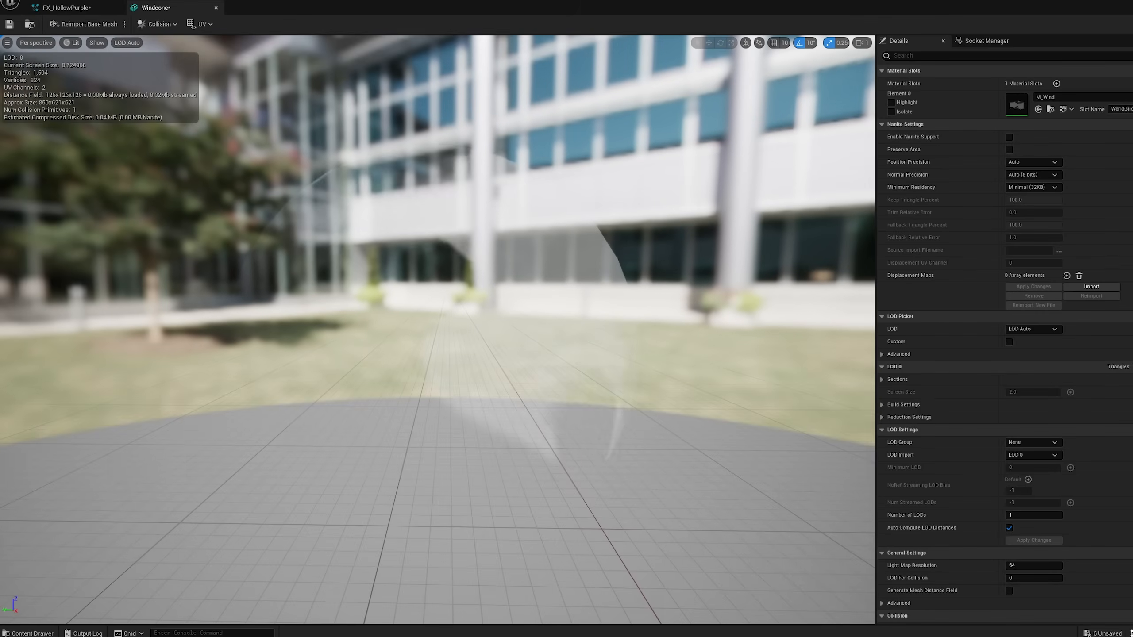
left_click(29, 633)
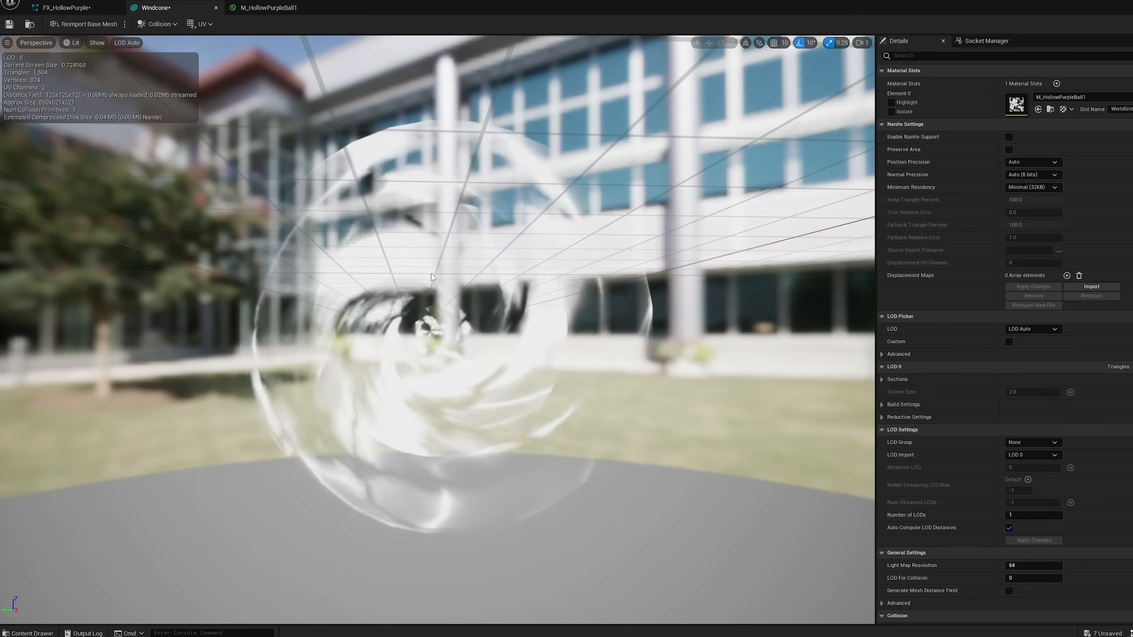
left_click(58, 8)
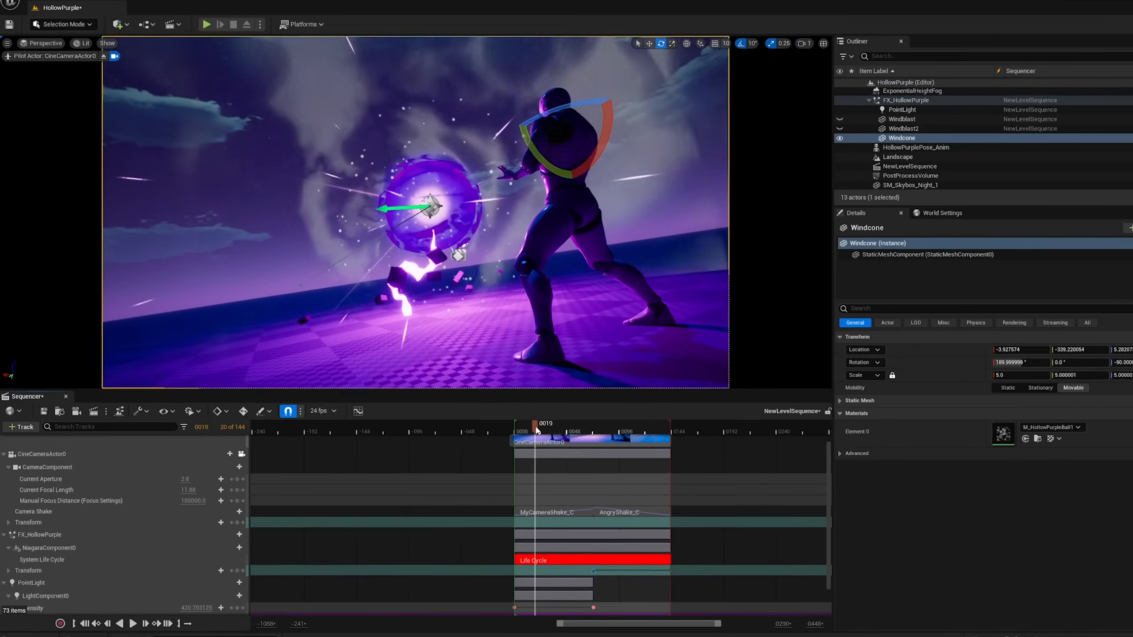
Check the cone later in the sequence, then reopen FX_HollowPurple in the Niagara editor.
left_click(706, 466)
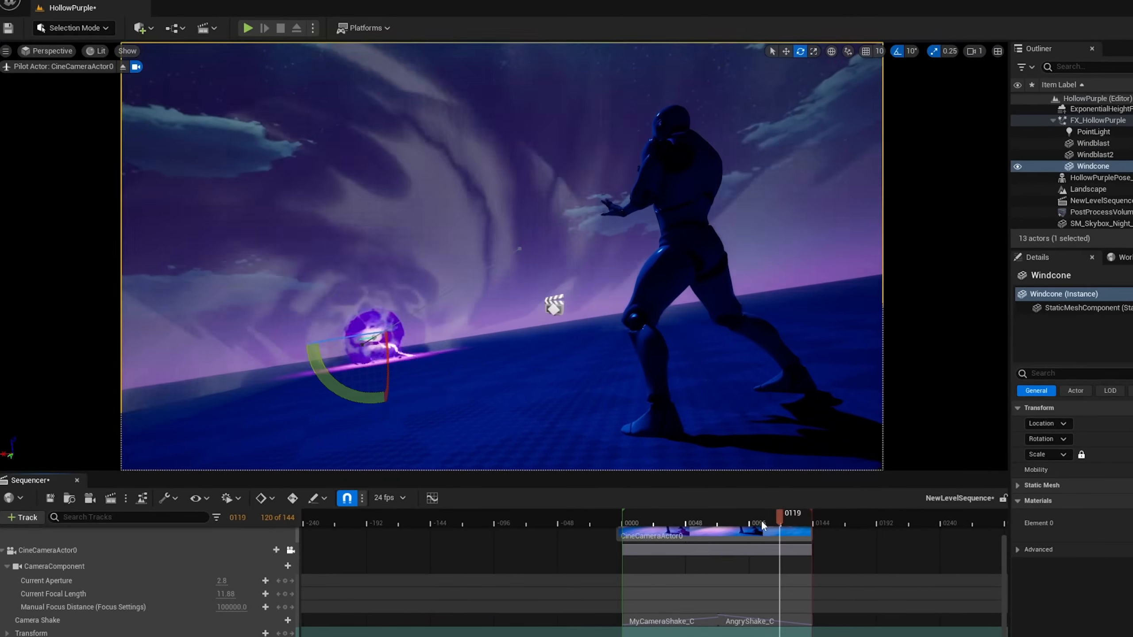
left_click(247, 28)
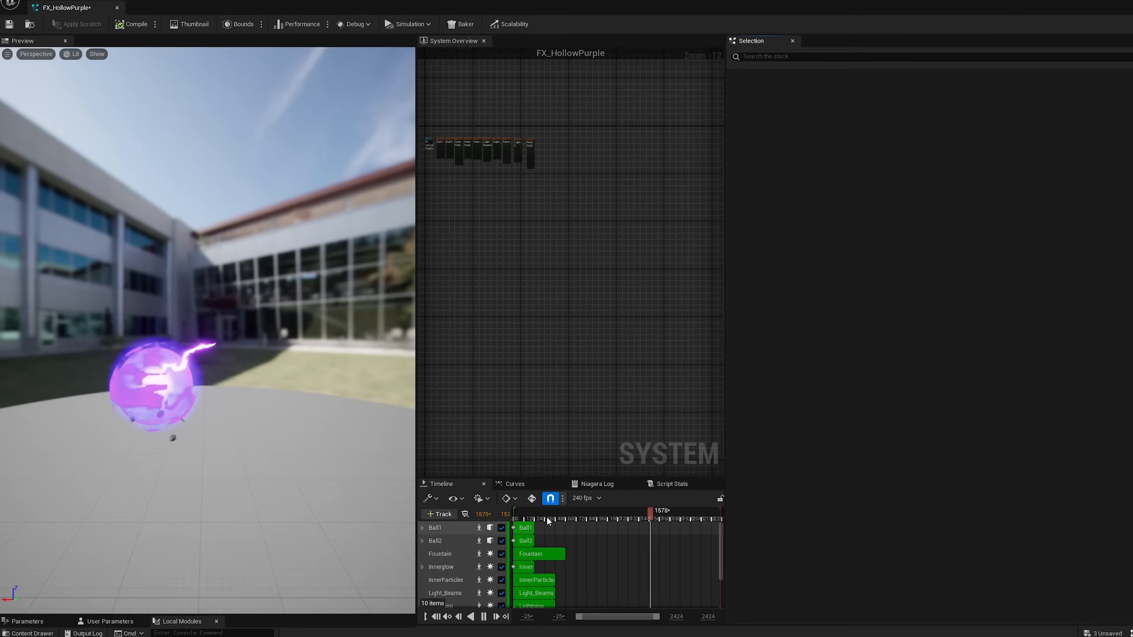
Add PointLight2 to the level and locate FX_Environment in Content > VFX.
left_click(538, 514)
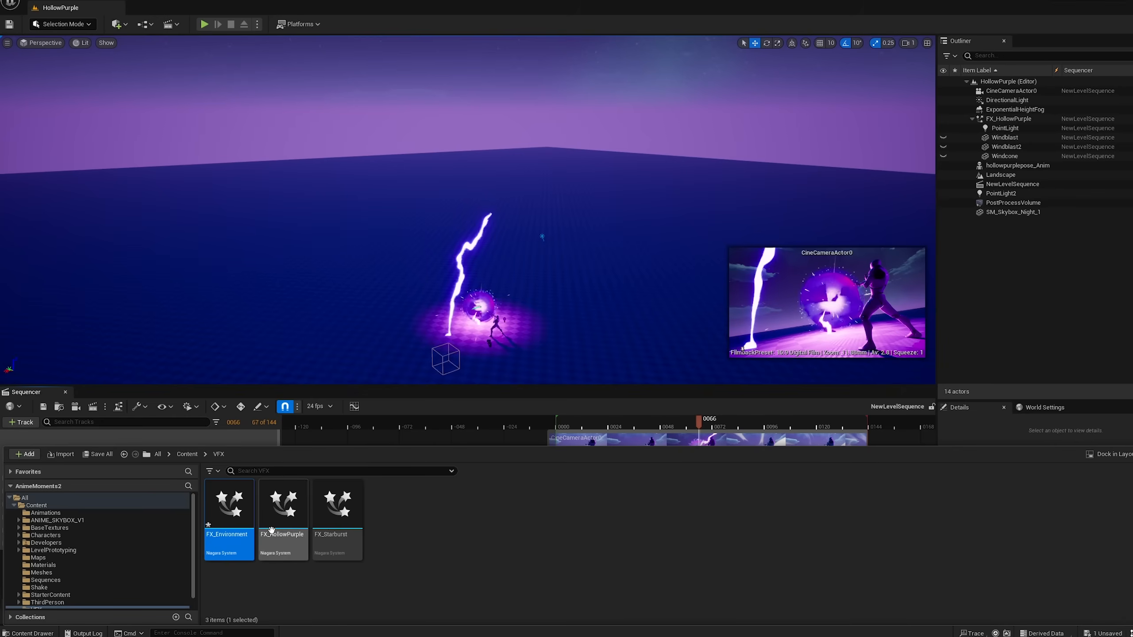
Place FX_Environment in the level with its System Life Cycle starting around frame 72.
double_click(227, 505)
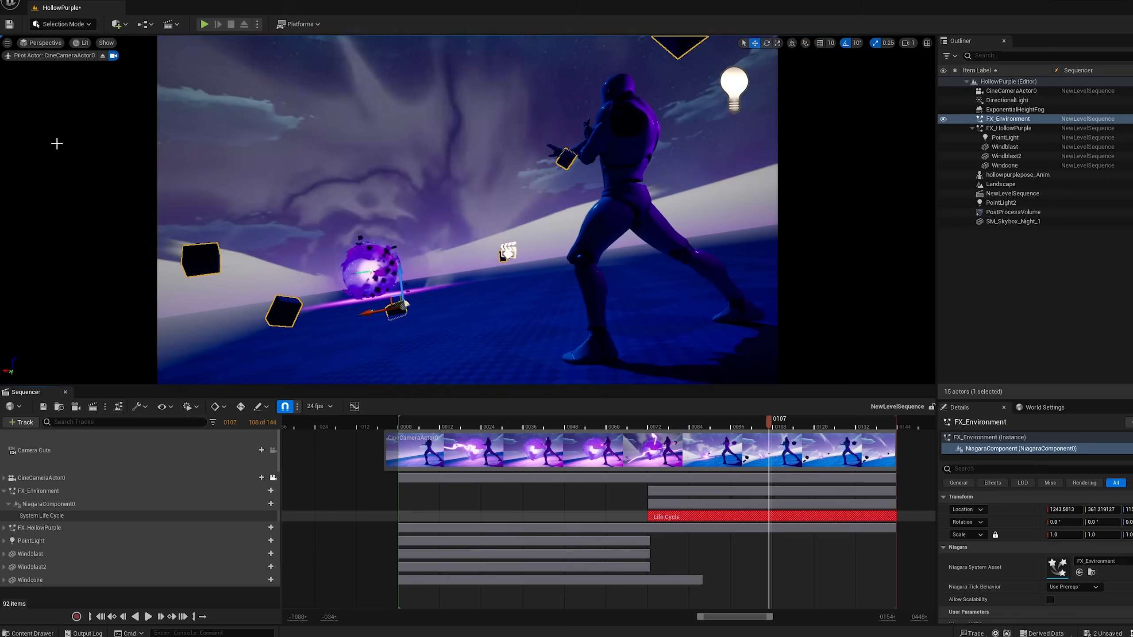
left_click(614, 419)
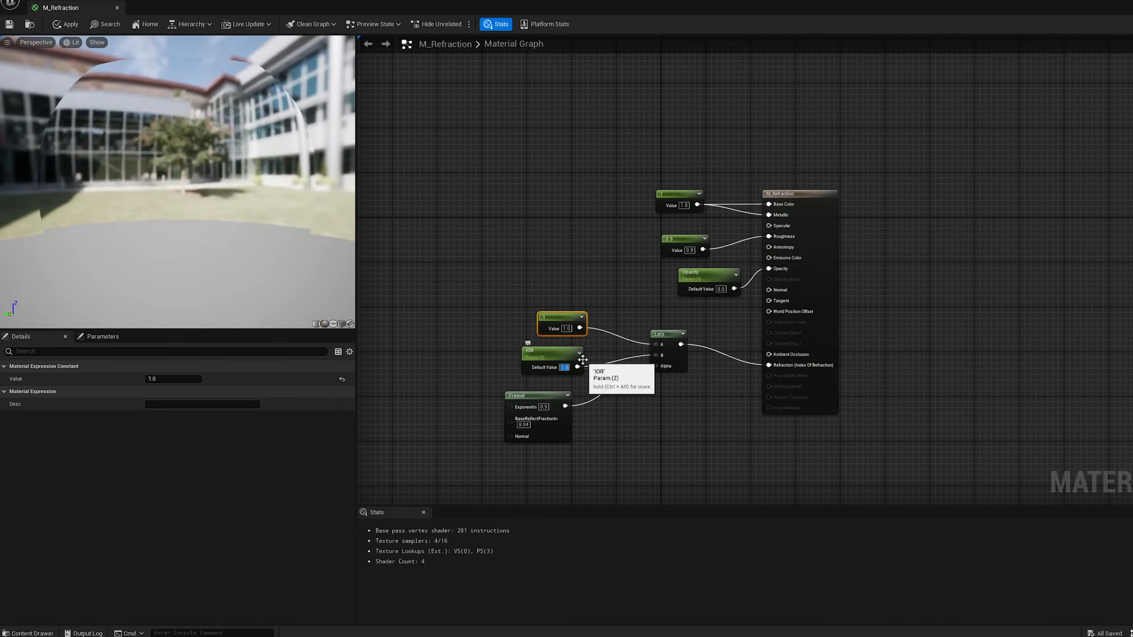
Return to the FX_HollowPurple particle system after finishing the M_Refraction material.
left_click(163, 7)
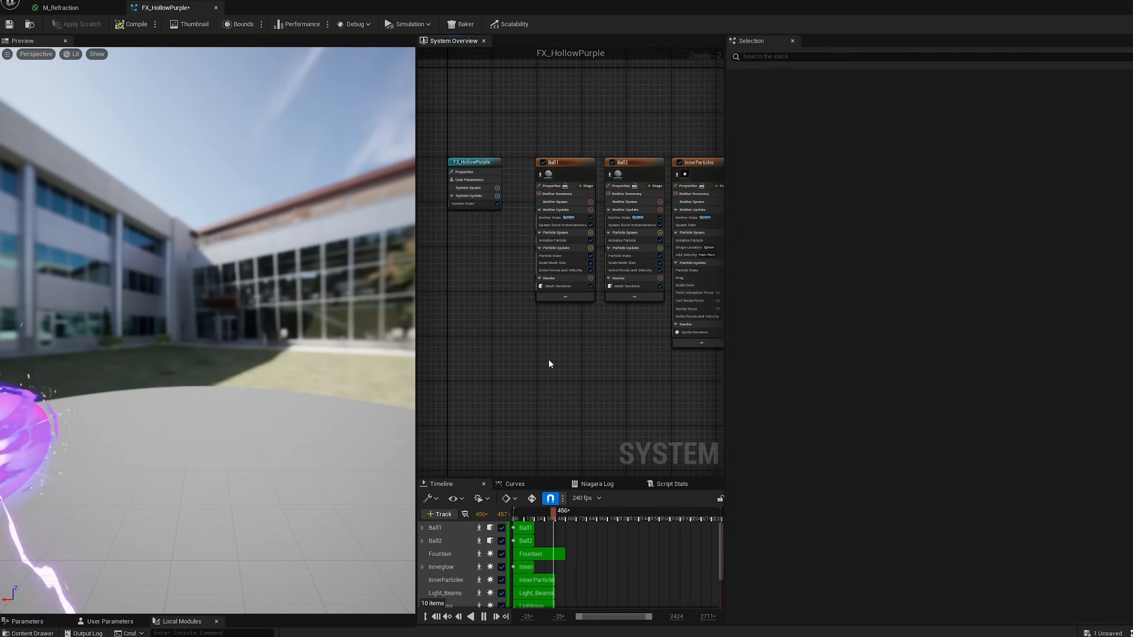